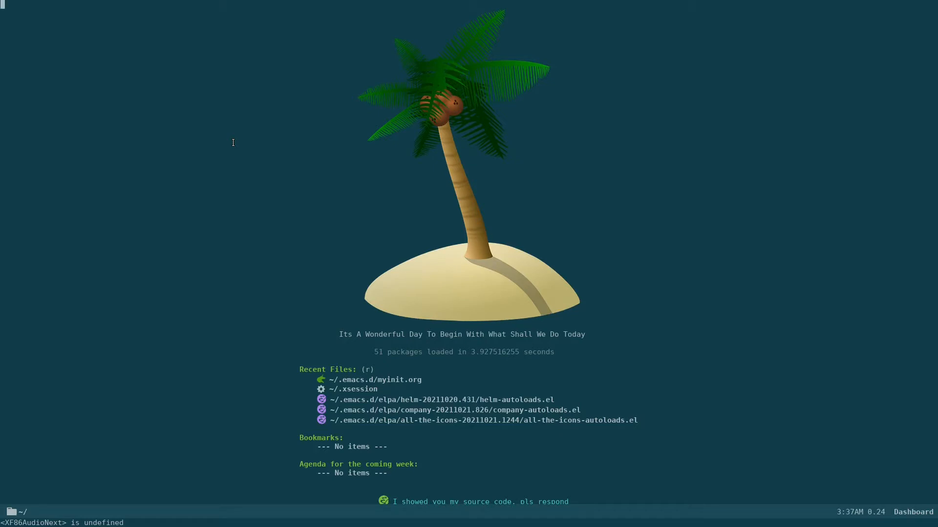
Step: Select ~/.emacs.d/myinit.org under the dashboard's Recent Files and open it
key("Tab")
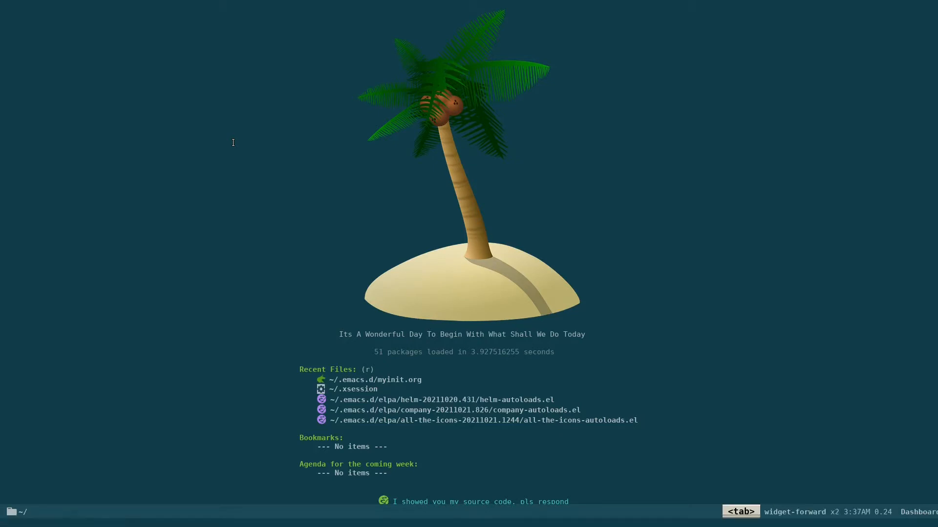
key("up")
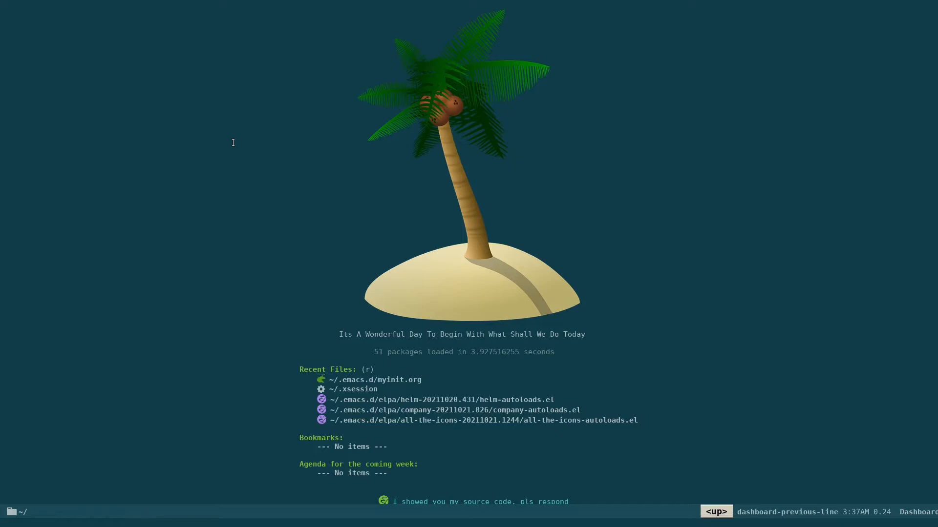
key("XF86AudioNext")
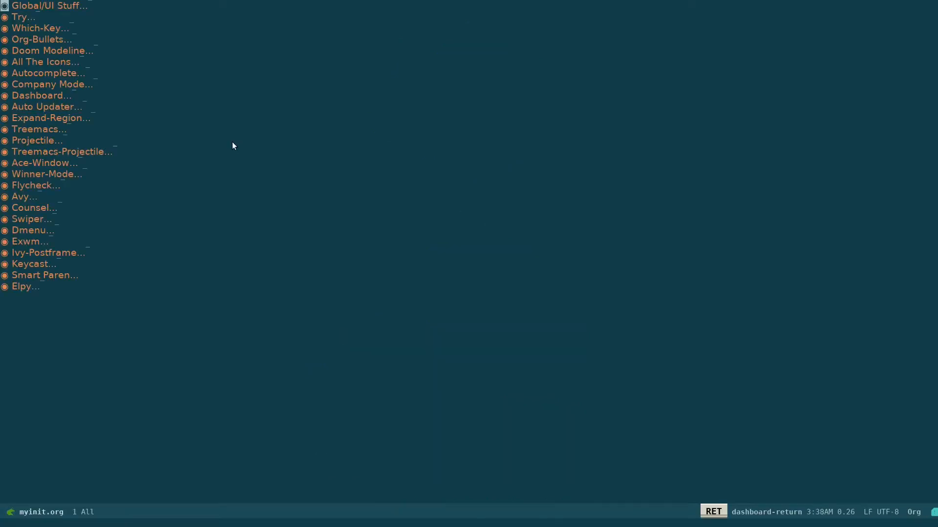
Step: Enlarge the text and unfold the Dmenu heading in myinit.org
key("C-+")
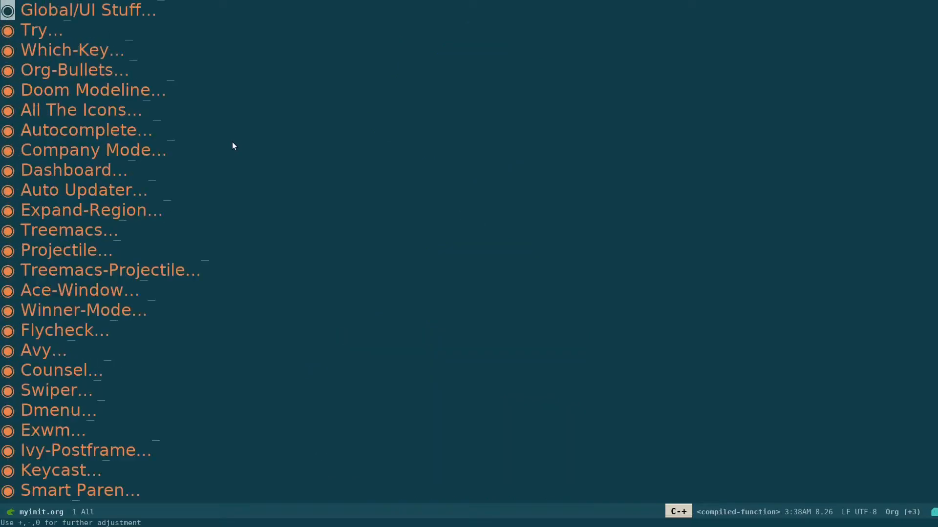
key("down")
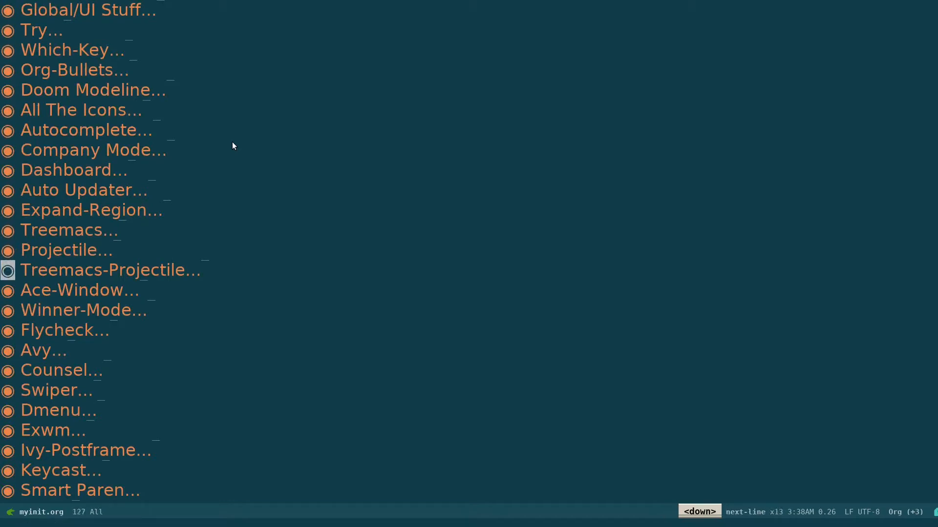
scroll("down", 3)
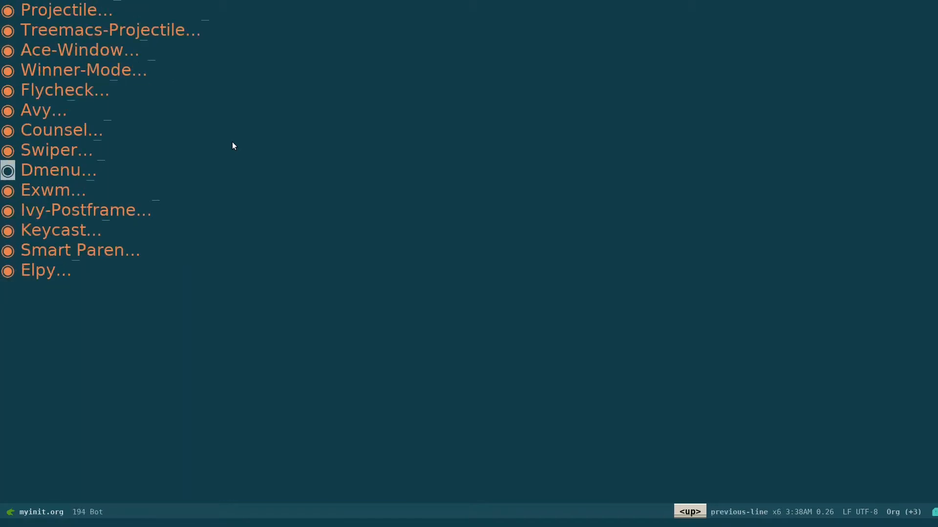
key("Tab")
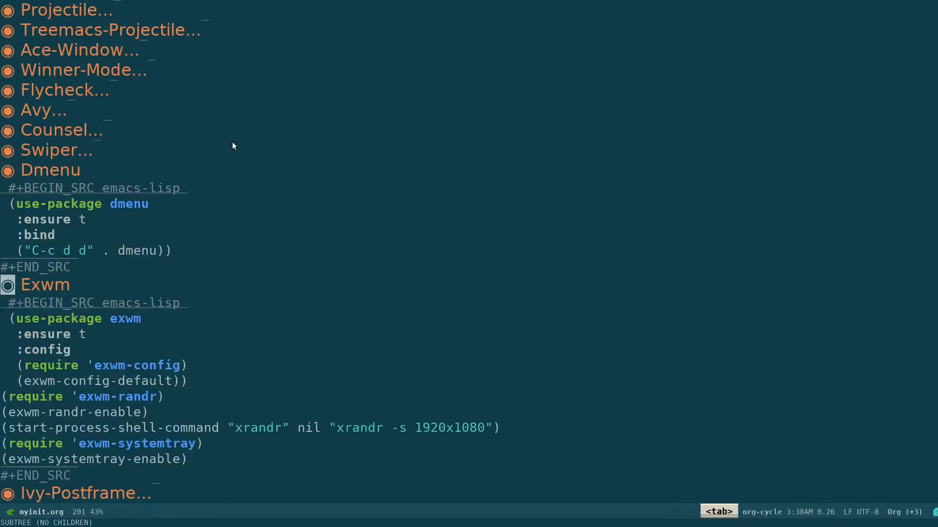
Step: Scale text up twice and point at the dmenu declaration and key binding line
key("C-x C-+")
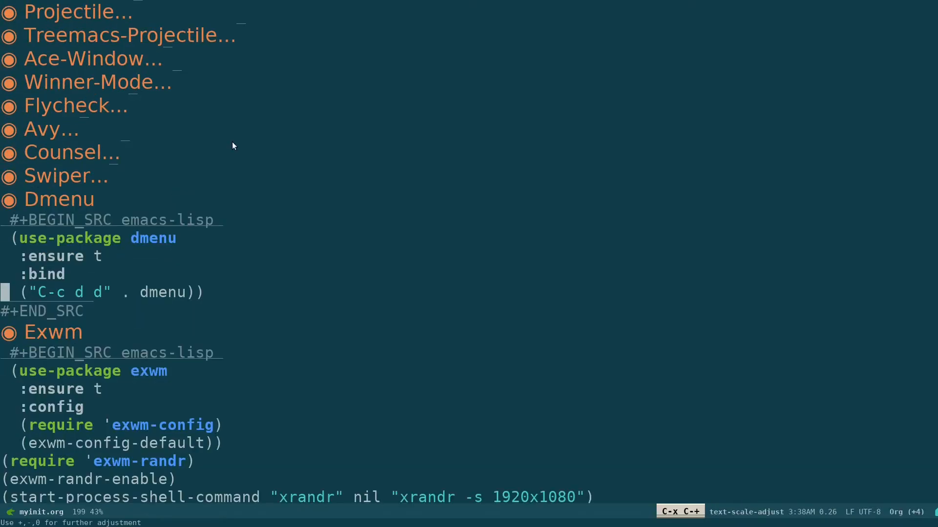
key("C-x C-+")
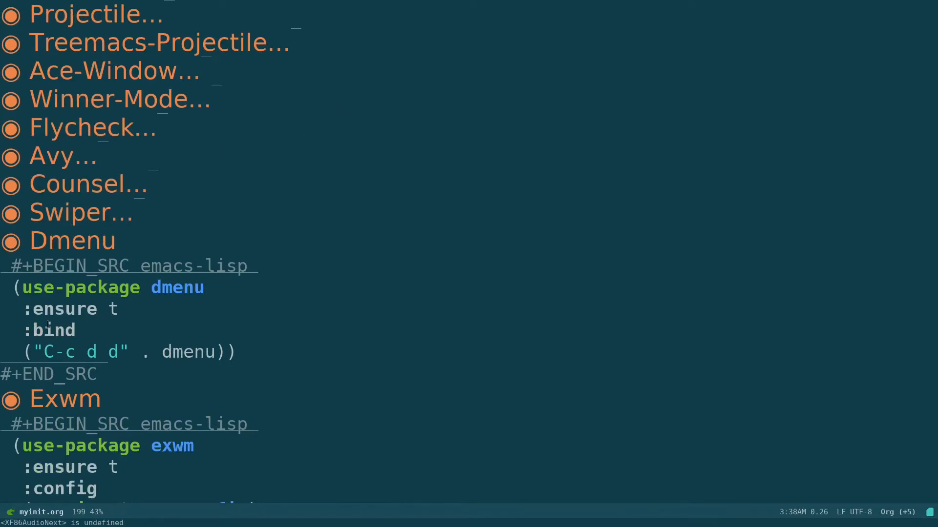
mouse_move(140, 228)
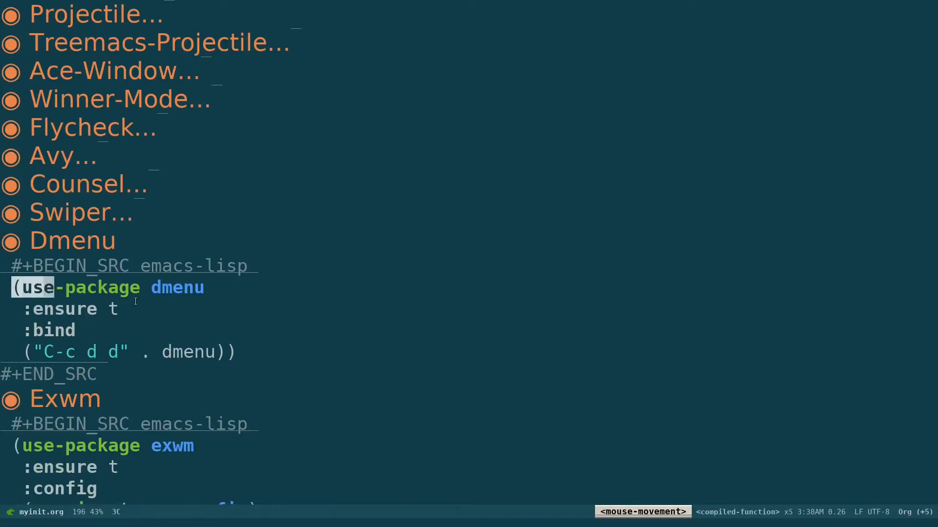
left_click(126, 311)
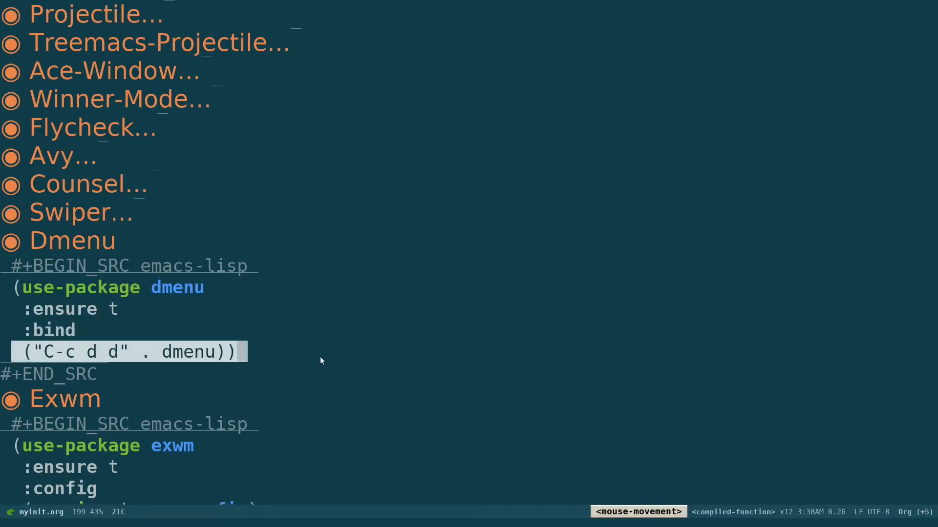
left_click(383, 343)
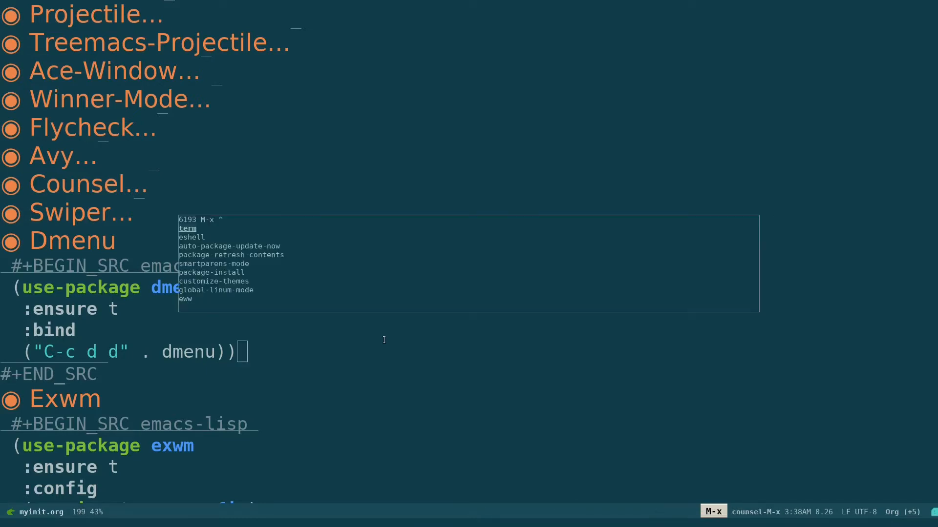
Step: Type dmenu at the M-x prompt, cancel it, and run dmenu via C-c d d
type("dmenu")
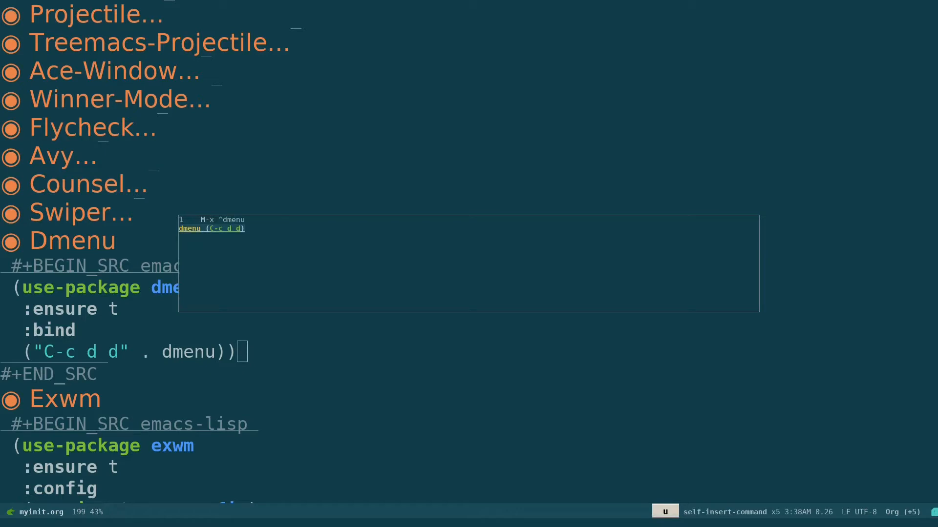
mouse_move(509, 213)
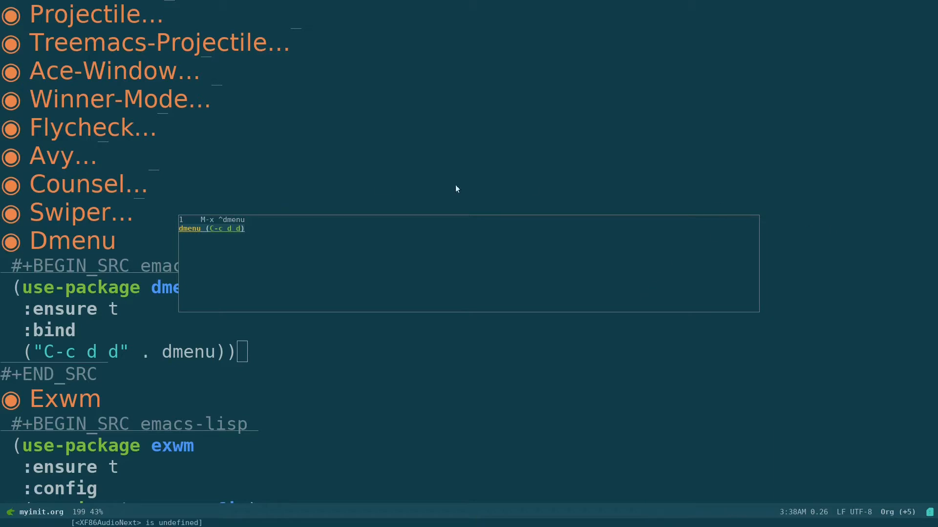
mouse_move(392, 272)
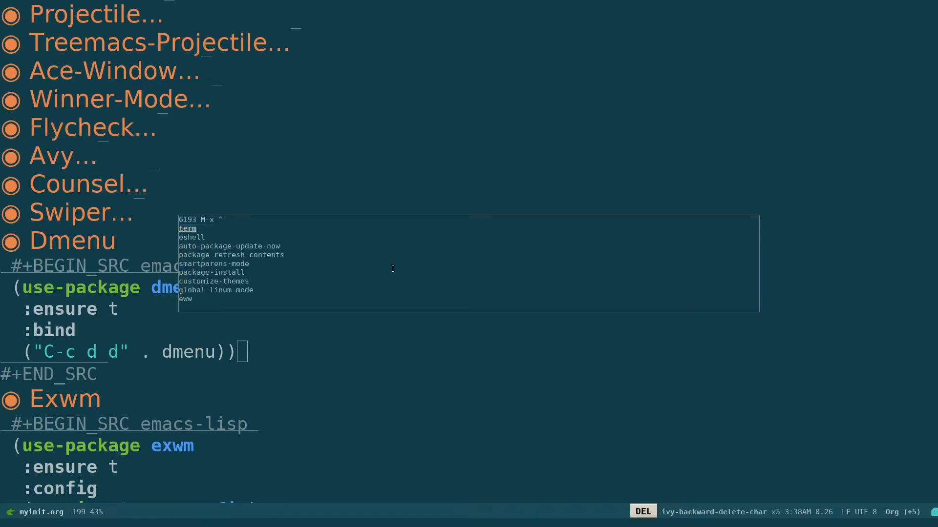
key("C-g")
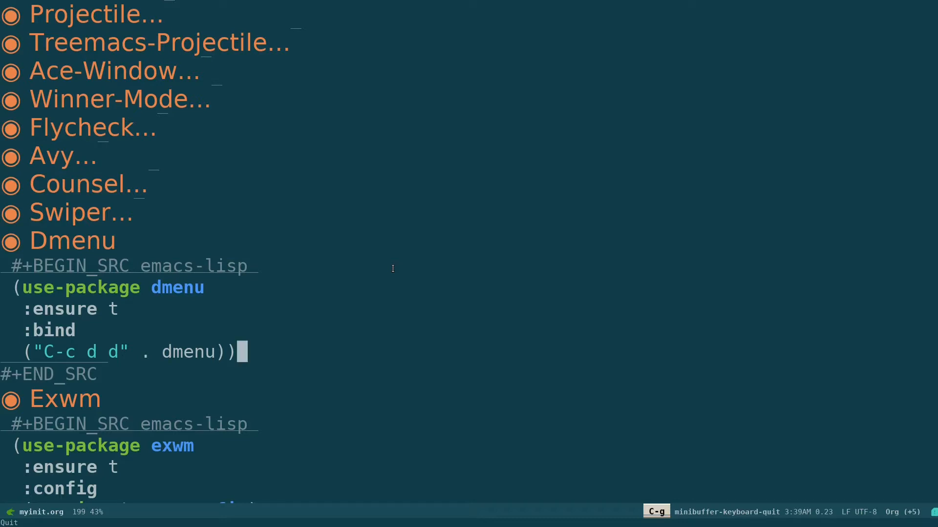
key("c-c")
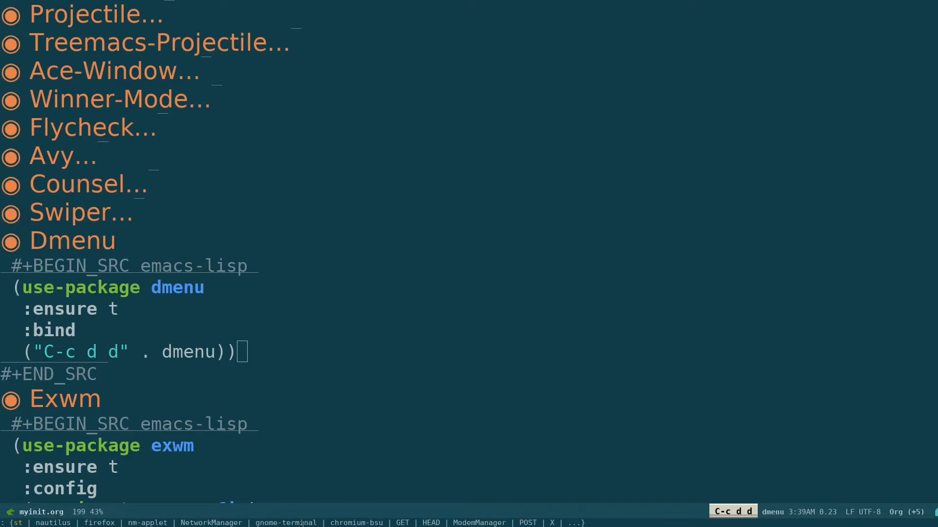
mouse_move(418, 446)
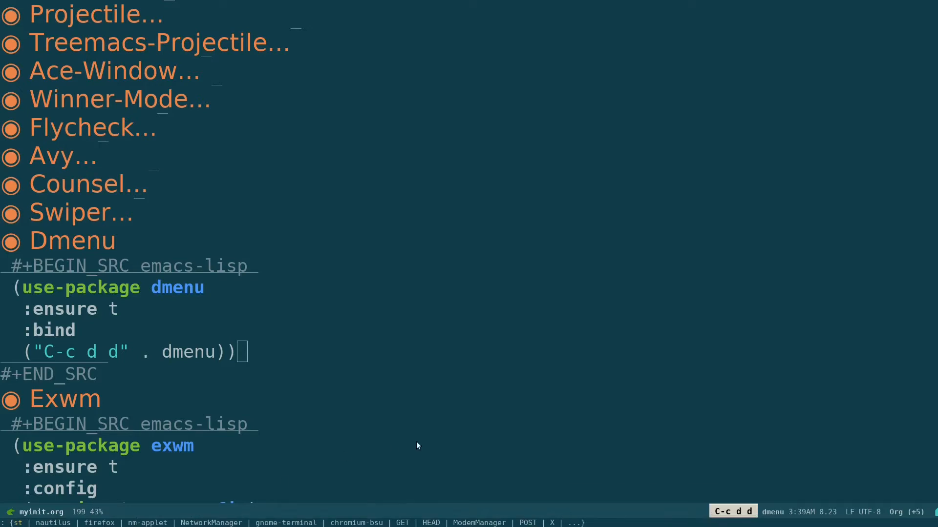
Step: Move into the Exwm block, highlighting the exwm declaration and exwm-config-default lines
left_click(99, 399)
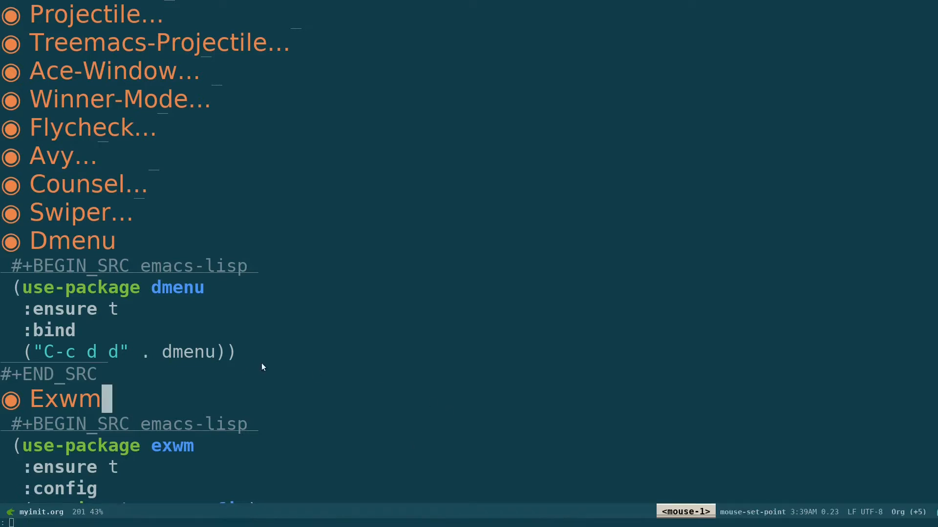
key("Down")
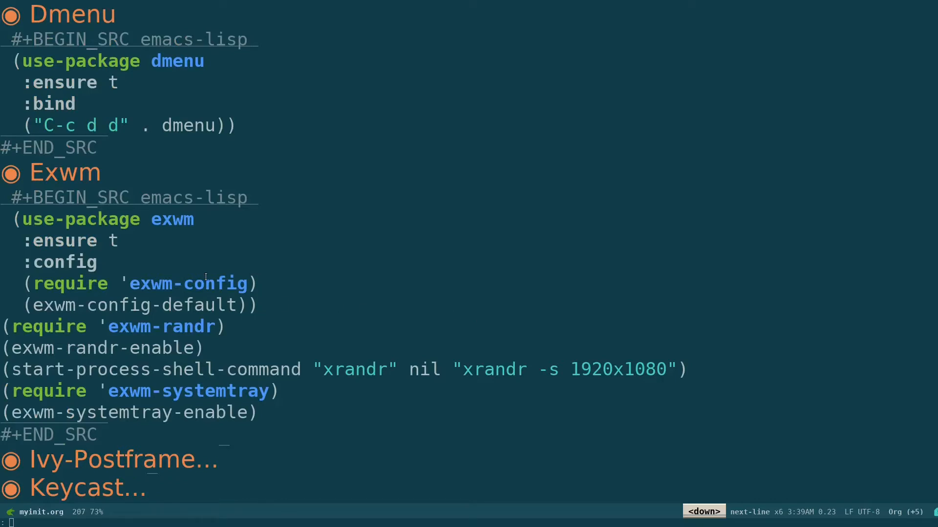
mouse_move(157, 223)
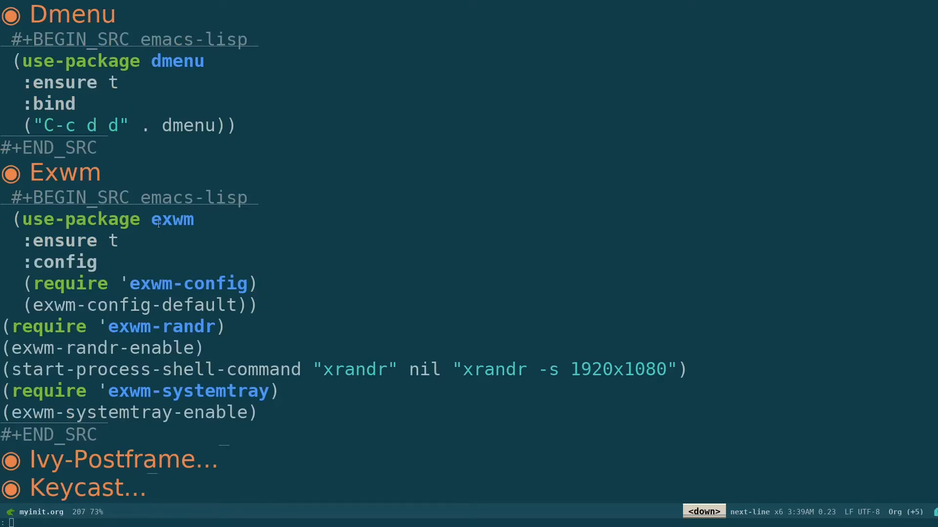
left_click(192, 219)
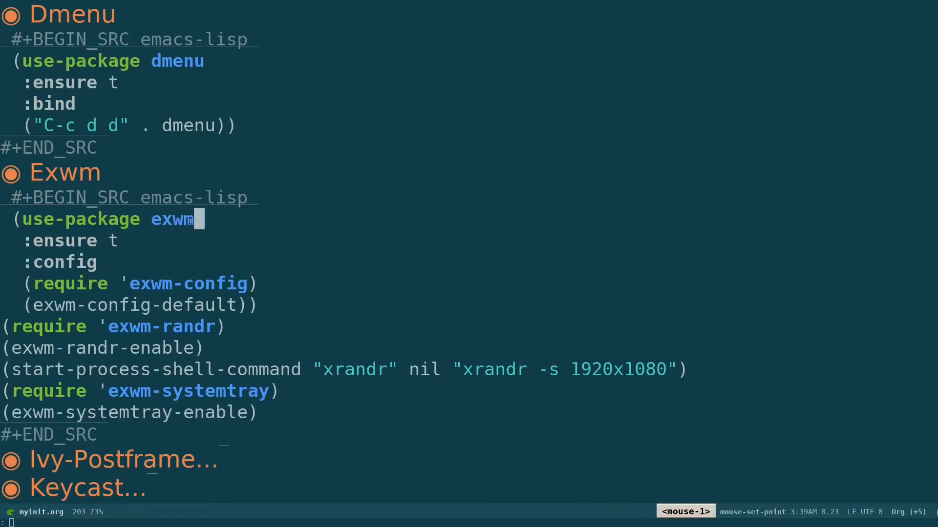
mouse_move(176, 207)
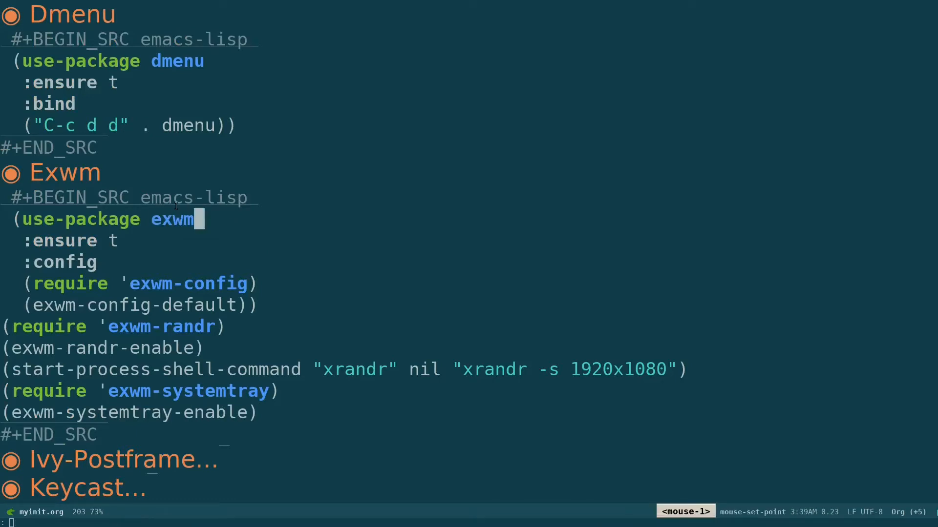
left_click(24, 241)
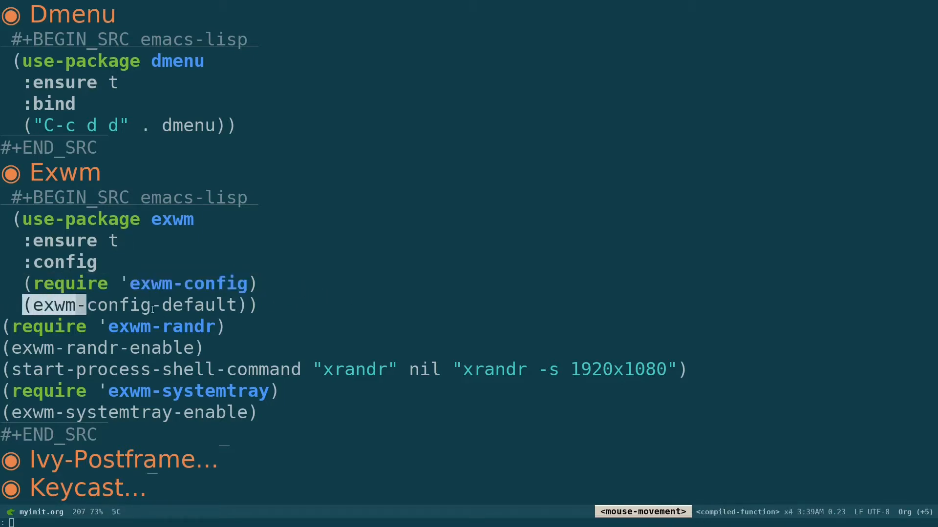
left_click(89, 344)
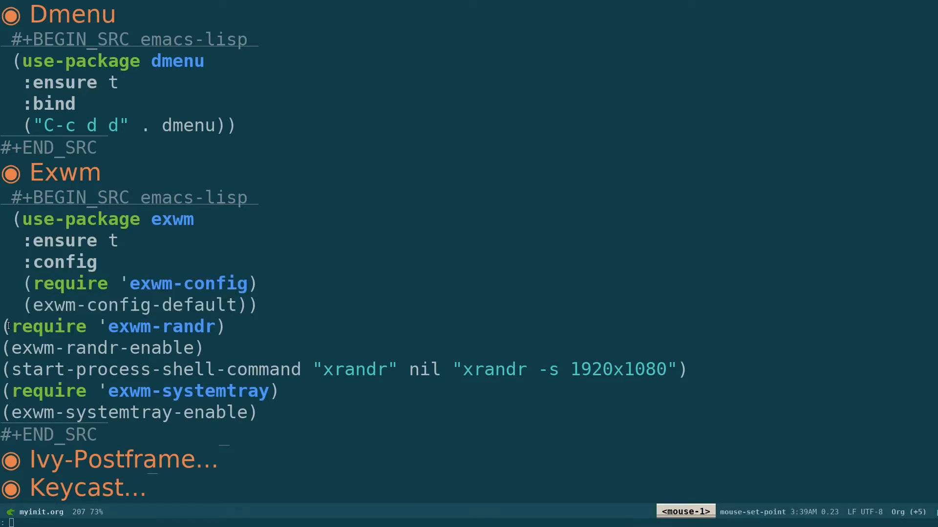
key("XF86AudioNext")
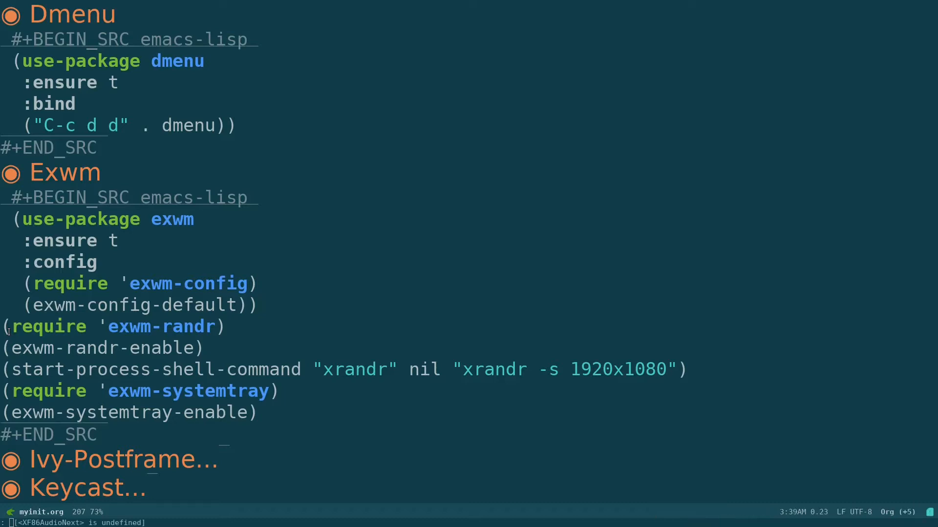
mouse_move(220, 344)
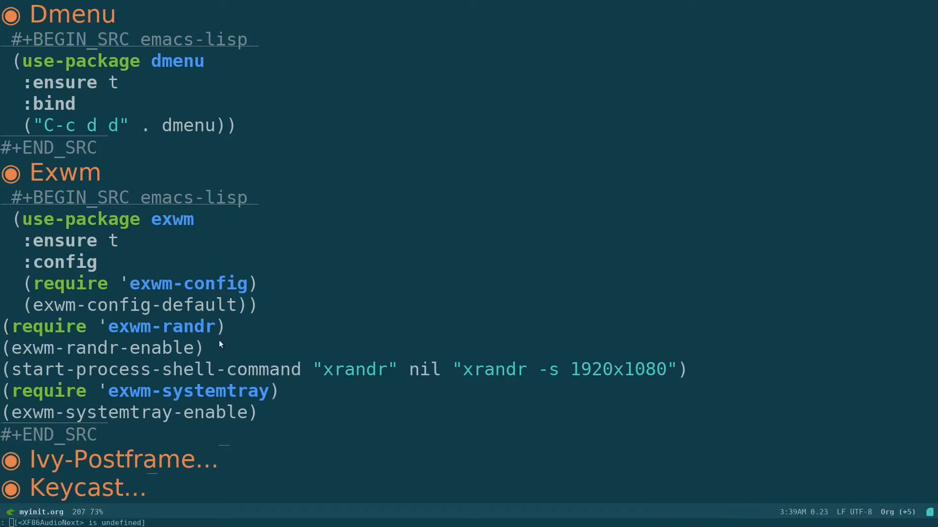
mouse_move(432, 329)
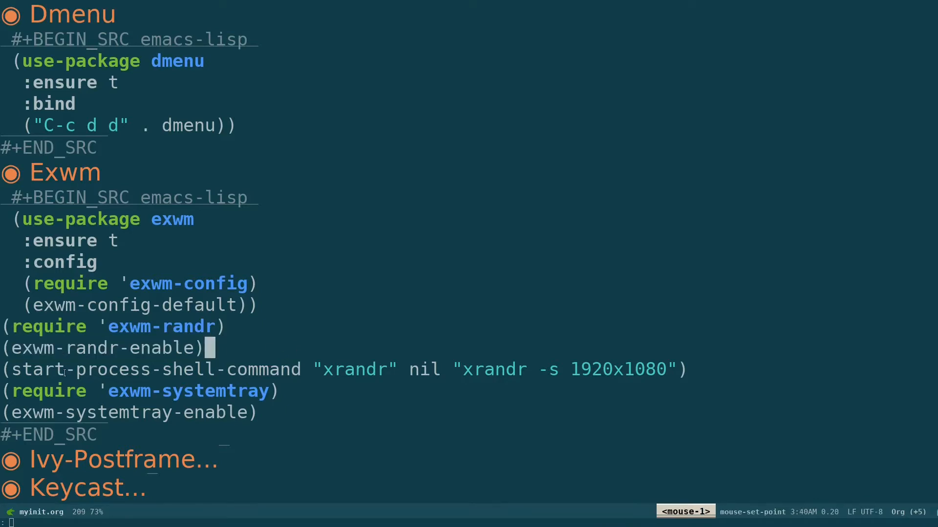
mouse_move(216, 391)
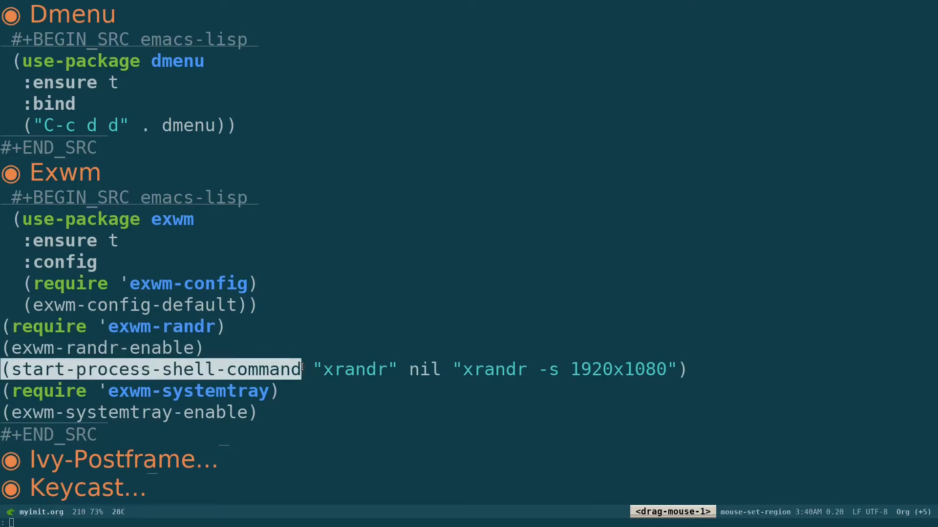
mouse_move(33, 370)
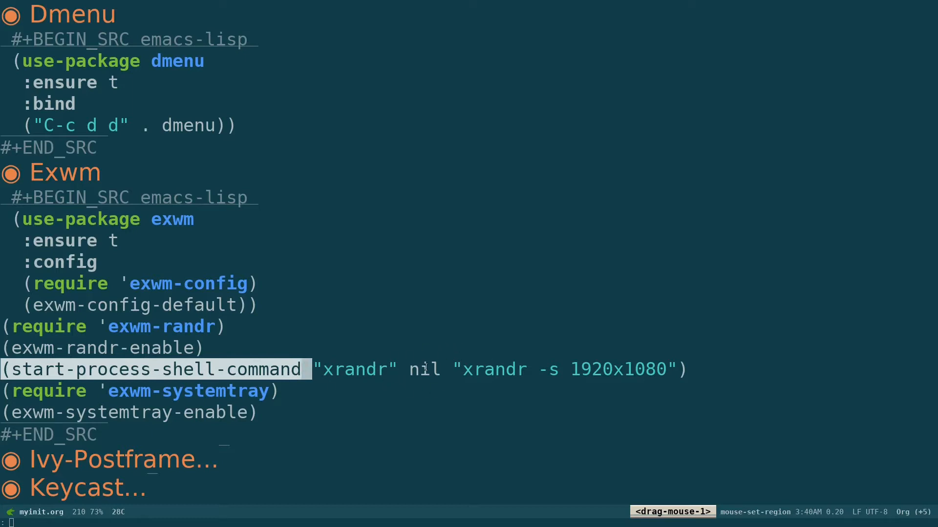
mouse_move(577, 375)
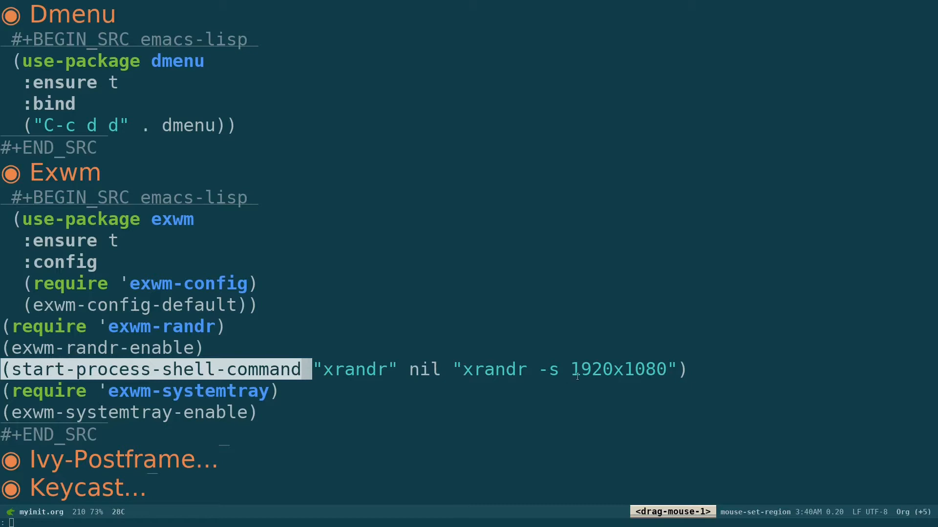
mouse_move(234, 18)
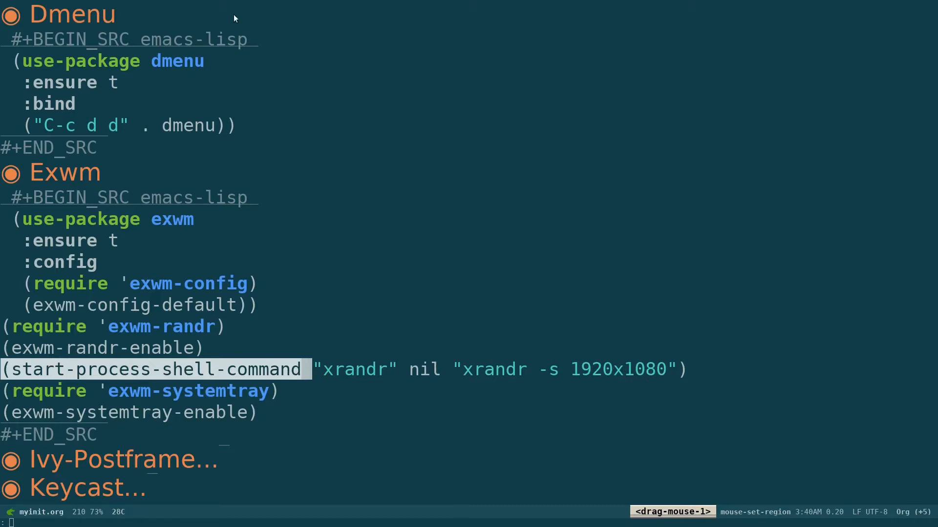
mouse_move(274, 399)
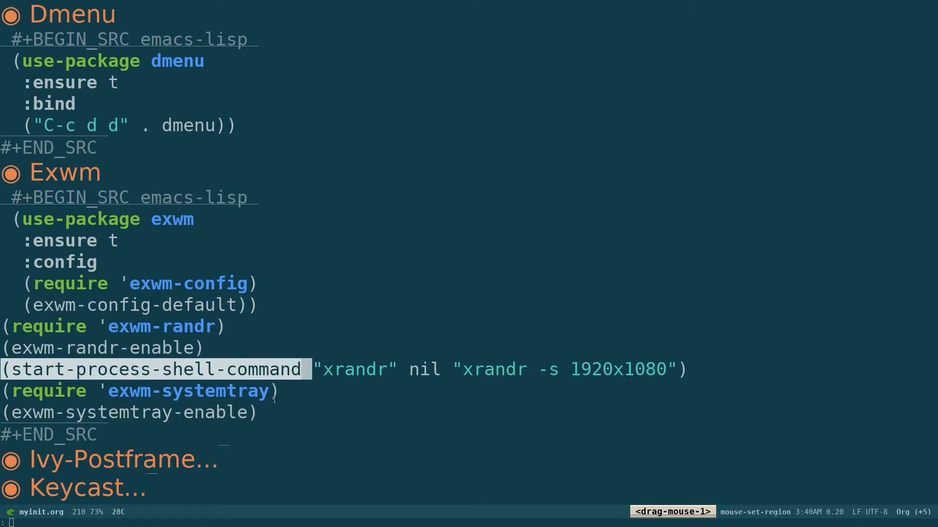
mouse_move(157, 392)
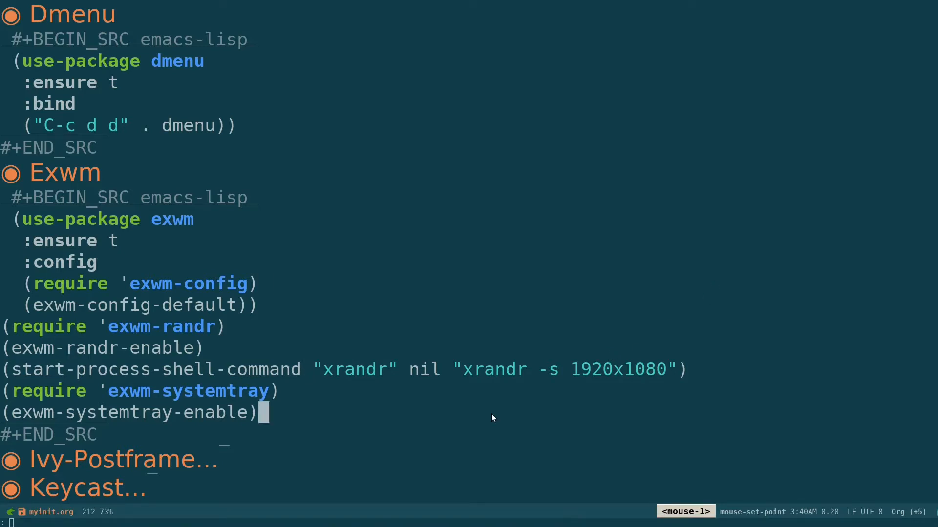
mouse_move(199, 147)
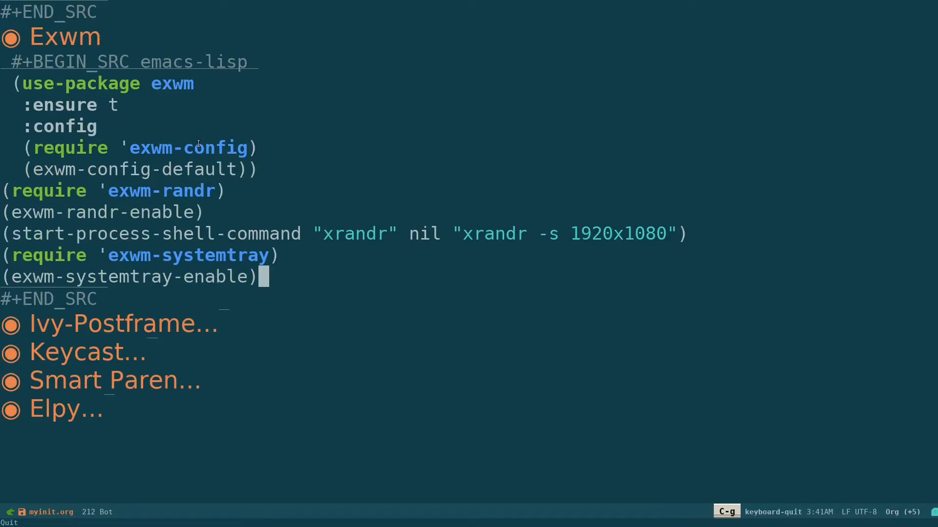
Step: Find /usr/share/xsessions with C-x C-f and open it in Dired
key("C-x C-f")
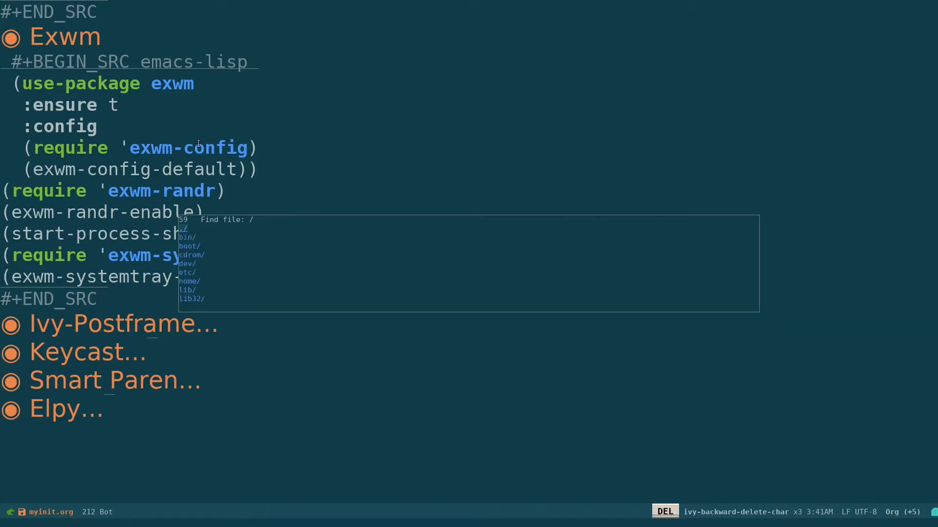
type("usr")
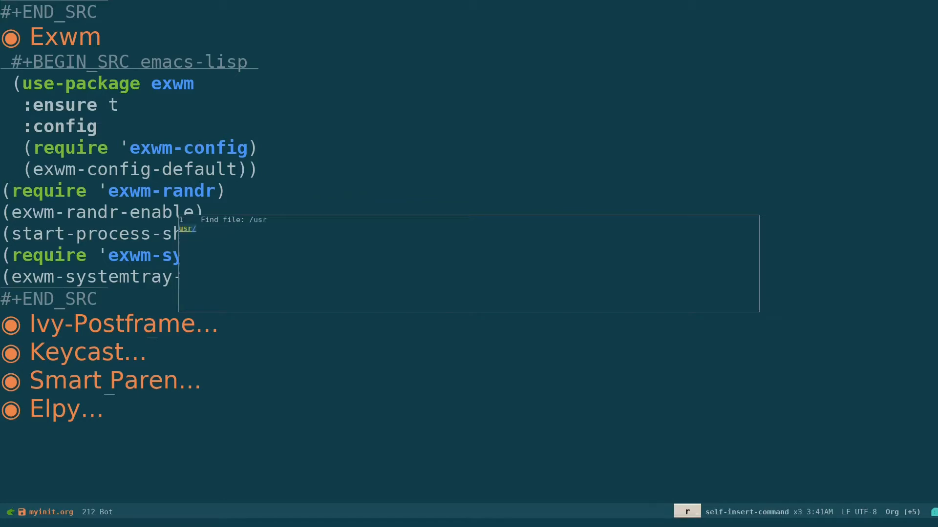
type("sh")
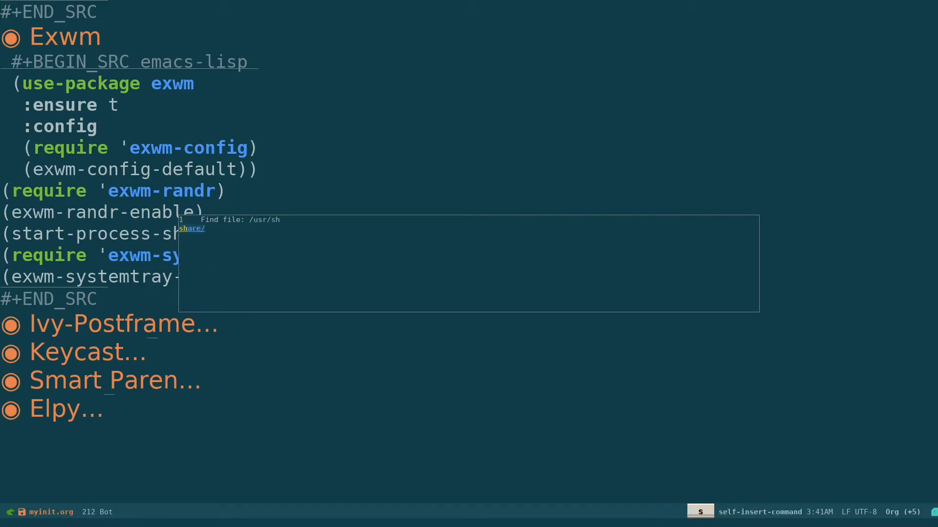
type("xs")
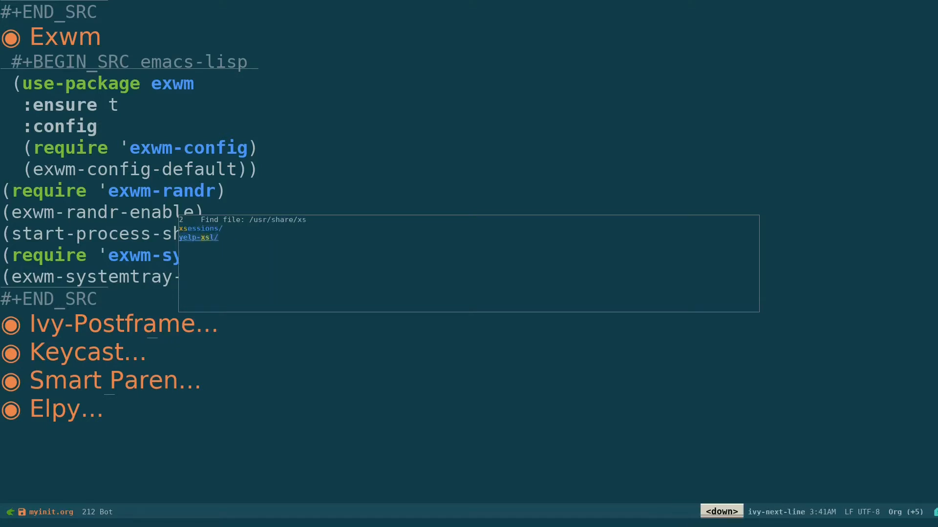
key("Tab")
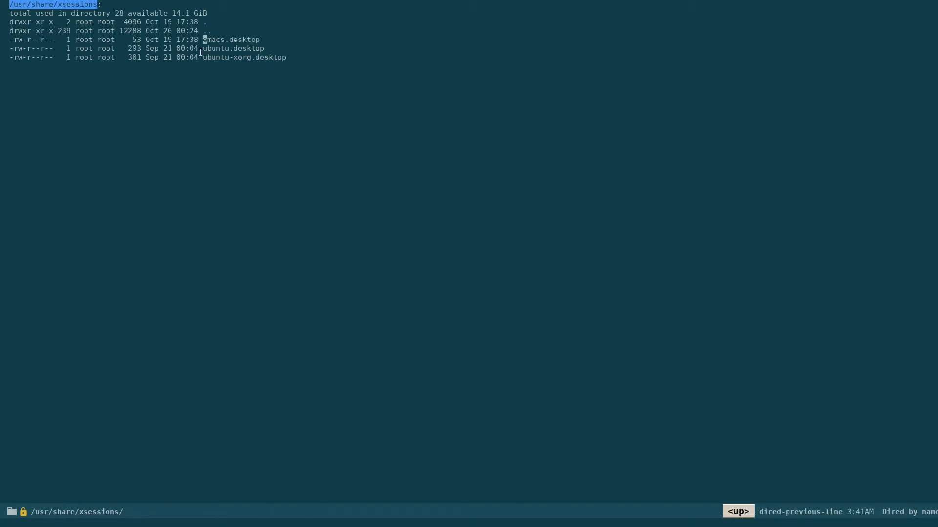
mouse_move(399, 84)
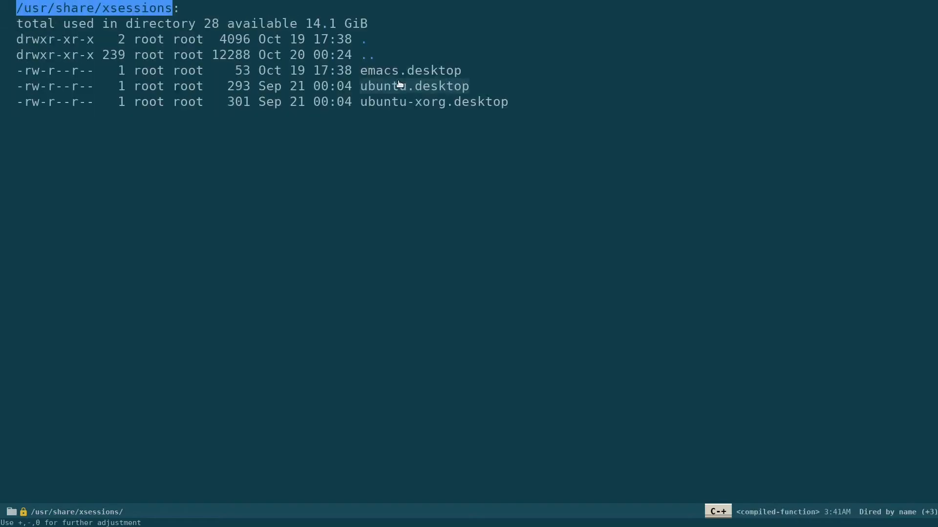
mouse_move(413, 86)
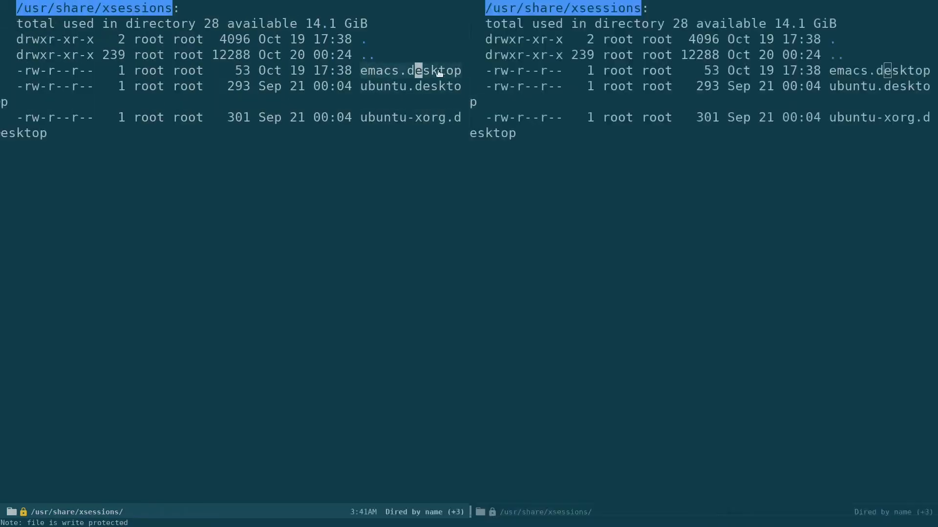
Step: Open emacs.desktop from the Dired listing in the other window
middle_click(387, 70)
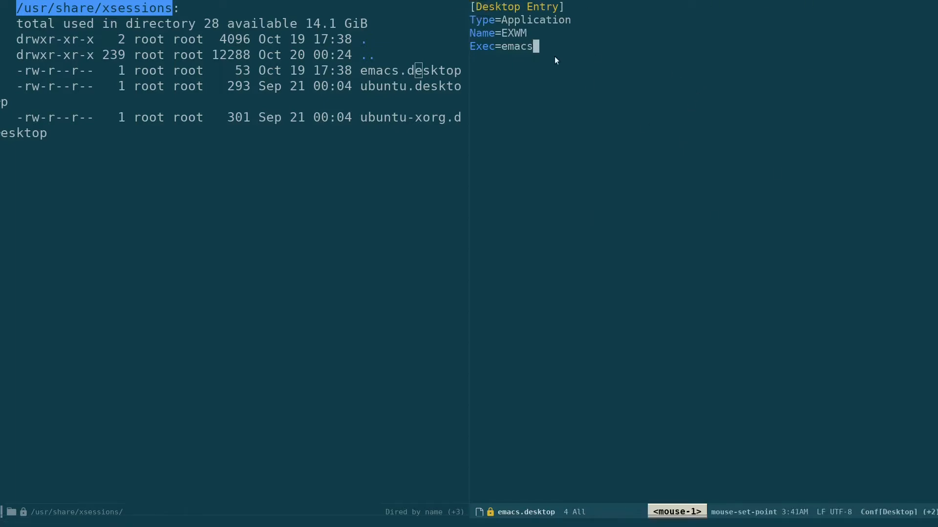
mouse_move(589, 6)
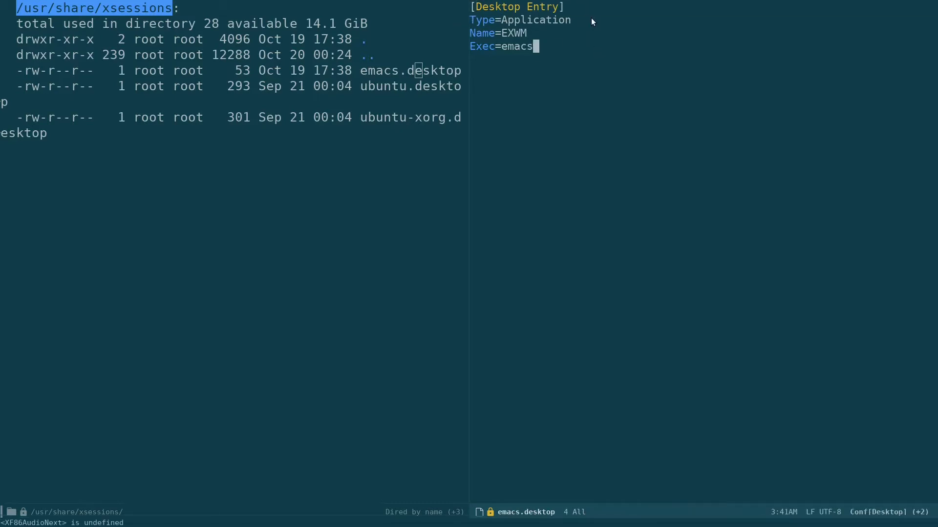
mouse_move(532, 33)
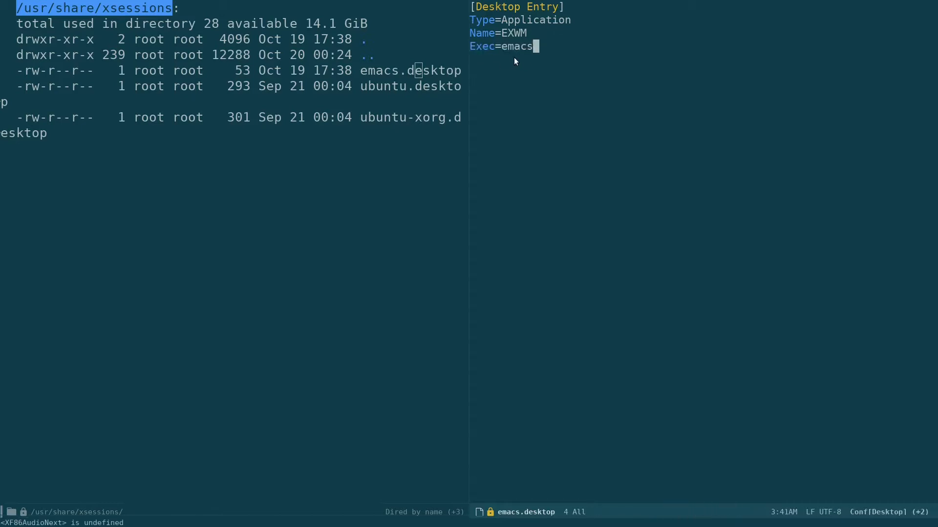
mouse_move(700, 29)
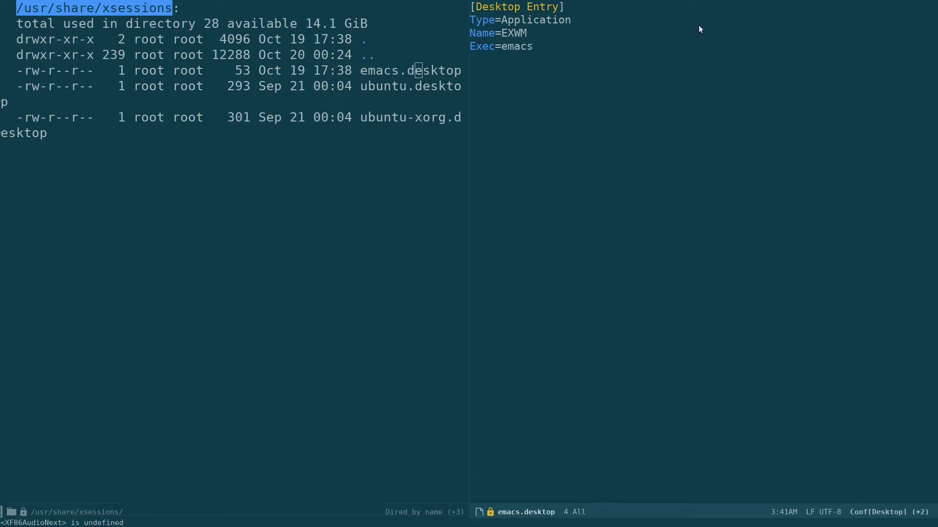
mouse_move(595, 185)
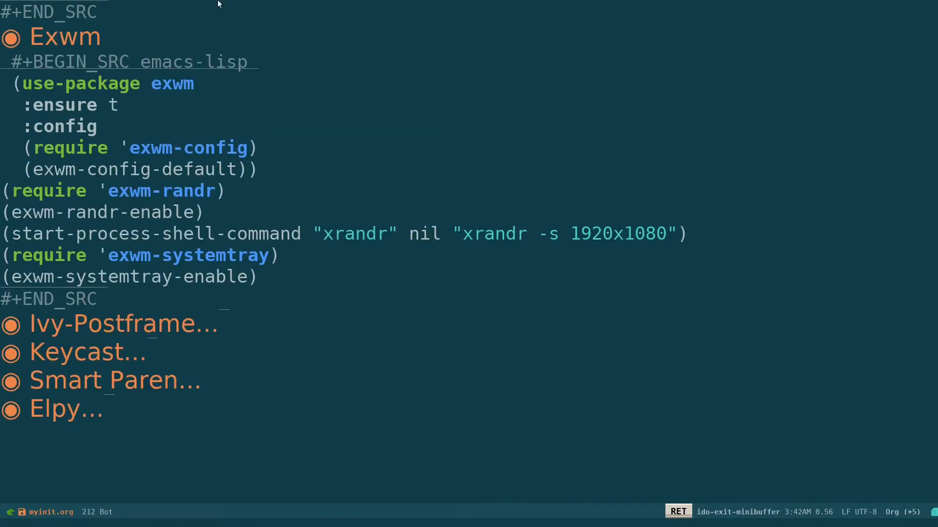
mouse_move(216, 138)
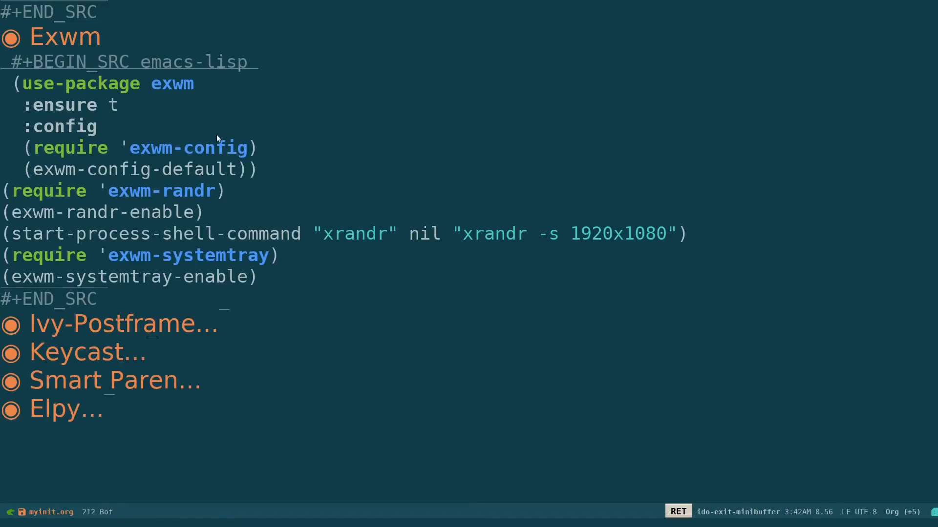
mouse_move(75, 321)
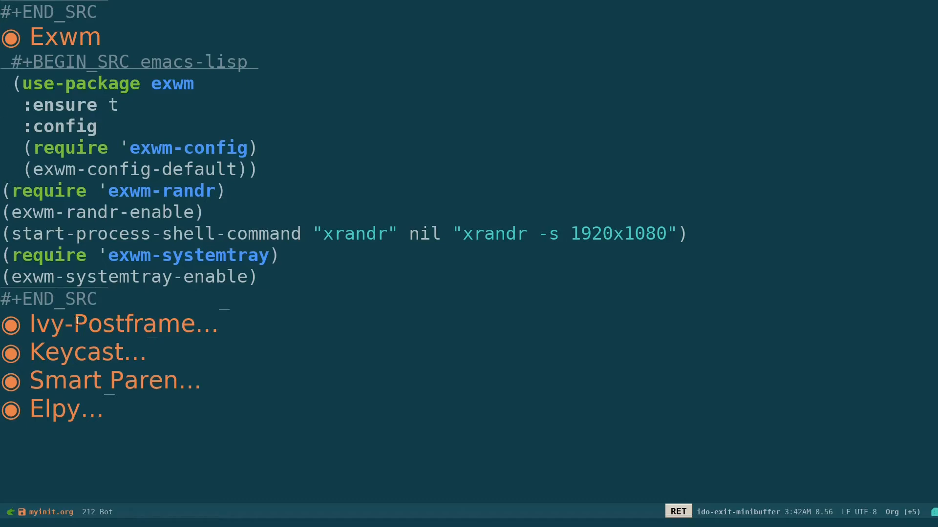
Step: Expand Ivy-Postframe, unmark the frame-center setq line, and move up to Keycast
key("Down")
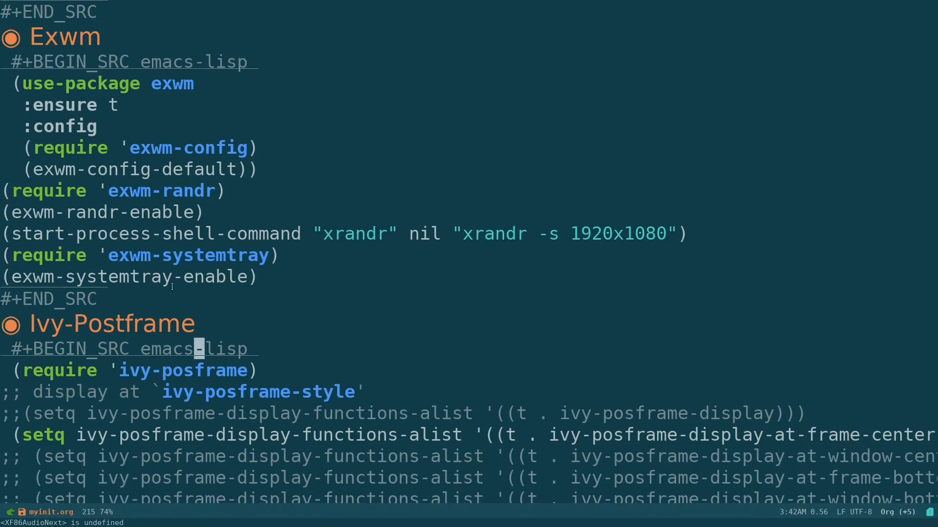
scroll("down", 3)
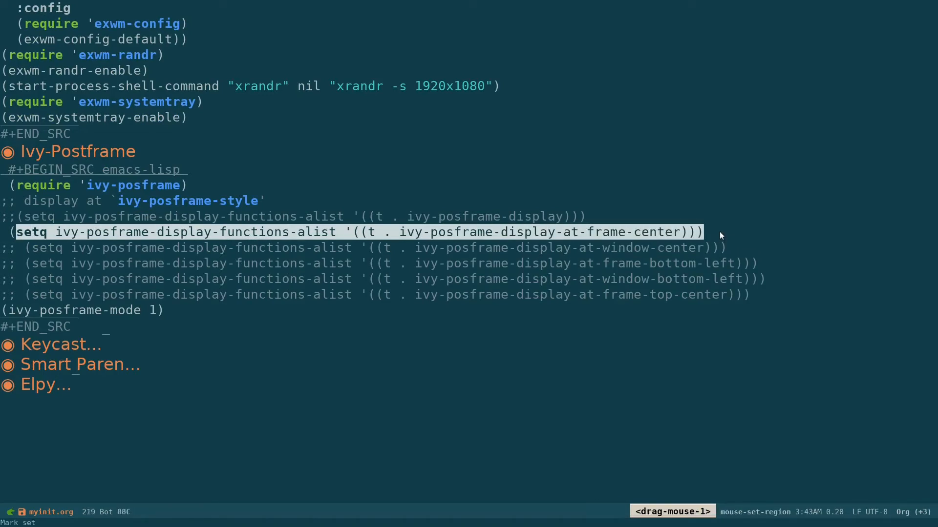
left_click(792, 343)
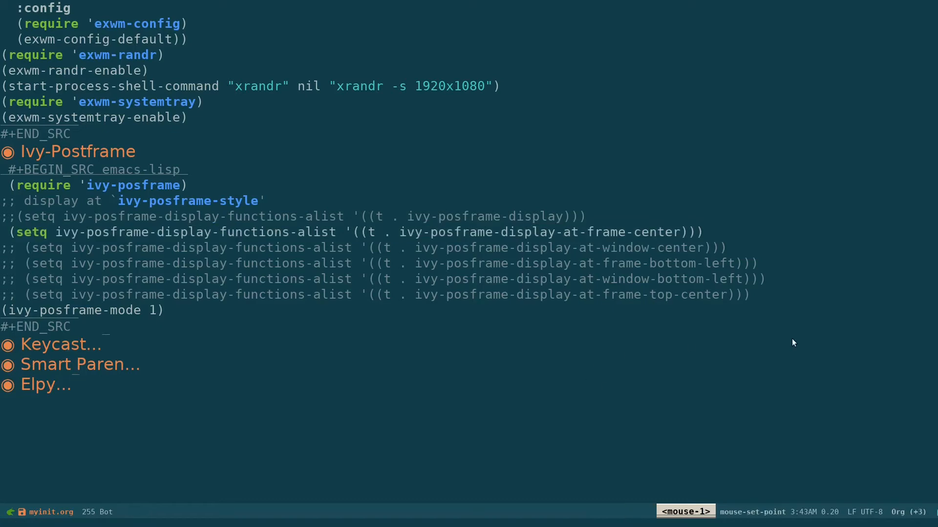
mouse_move(45, 344)
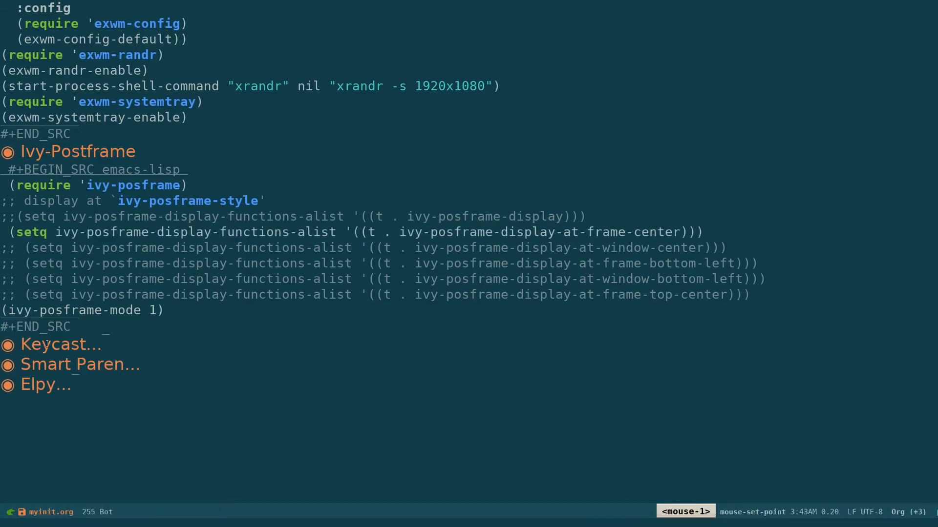
mouse_move(748, 472)
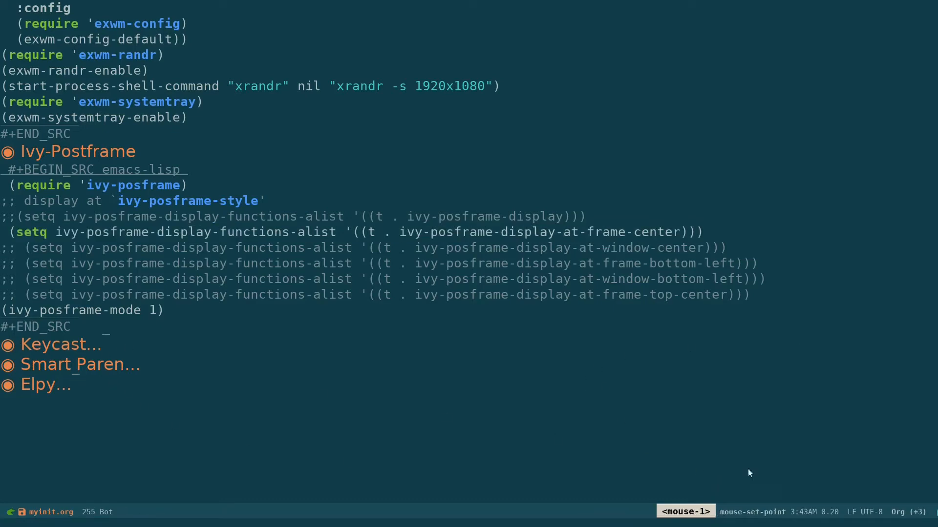
key("up")
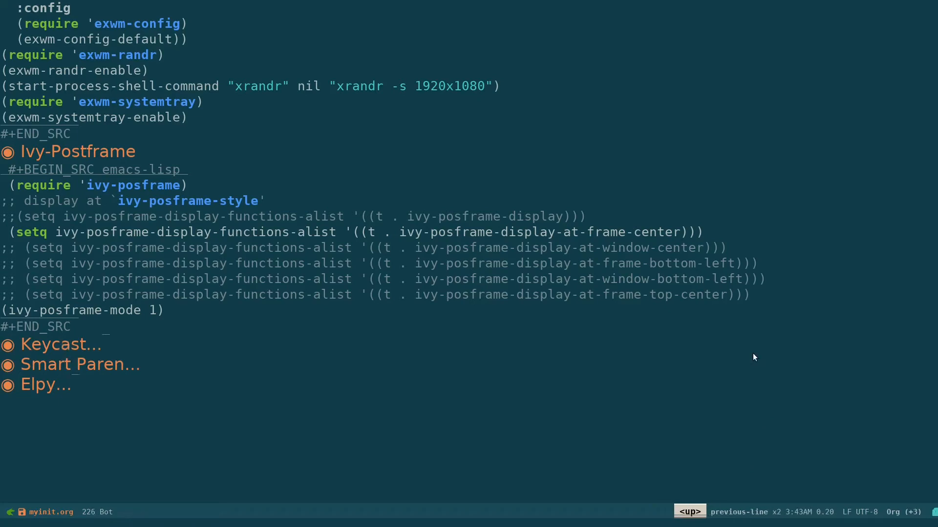
Step: Unfold the Keycast heading to show the keycast-mode definition
key("Tab")
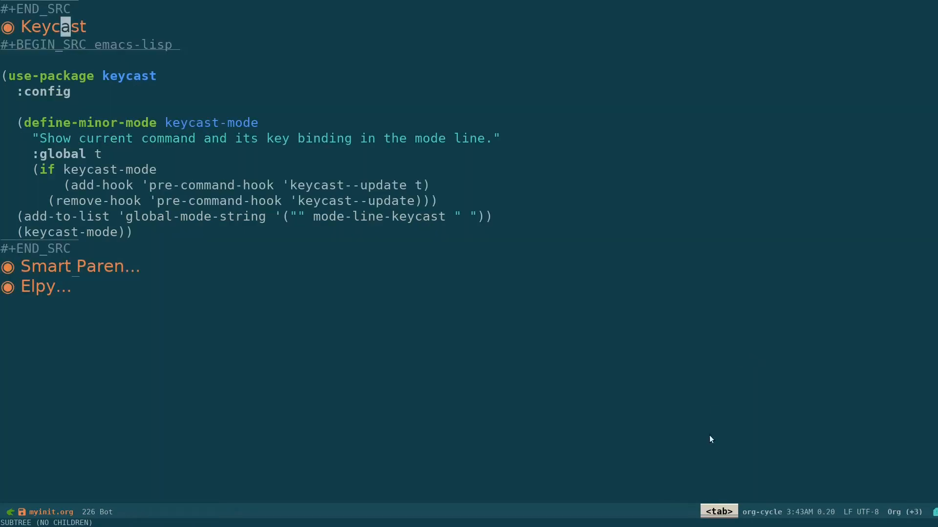
mouse_move(223, 258)
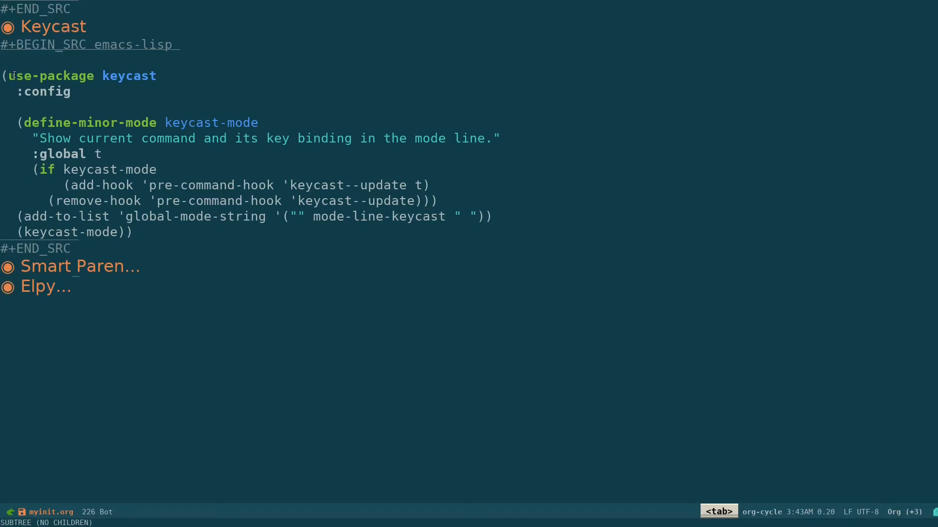
mouse_move(35, 106)
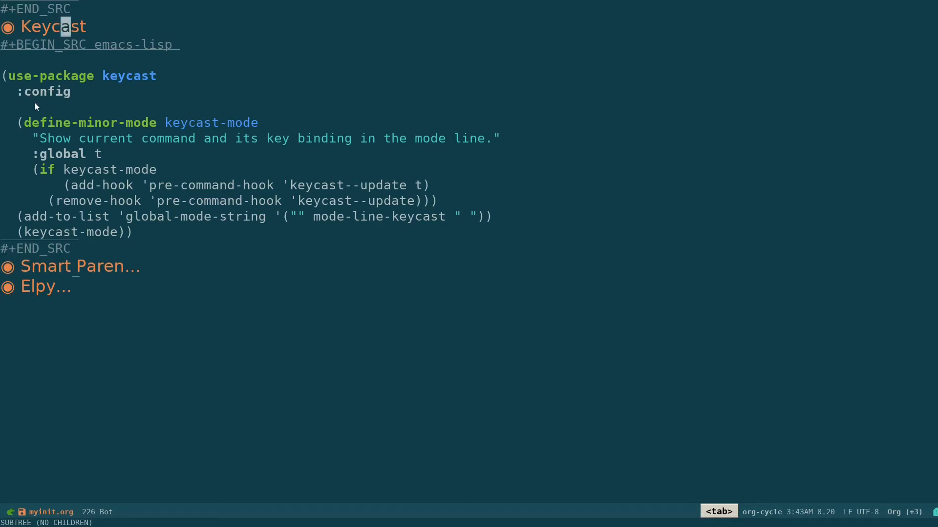
scroll("up", 3)
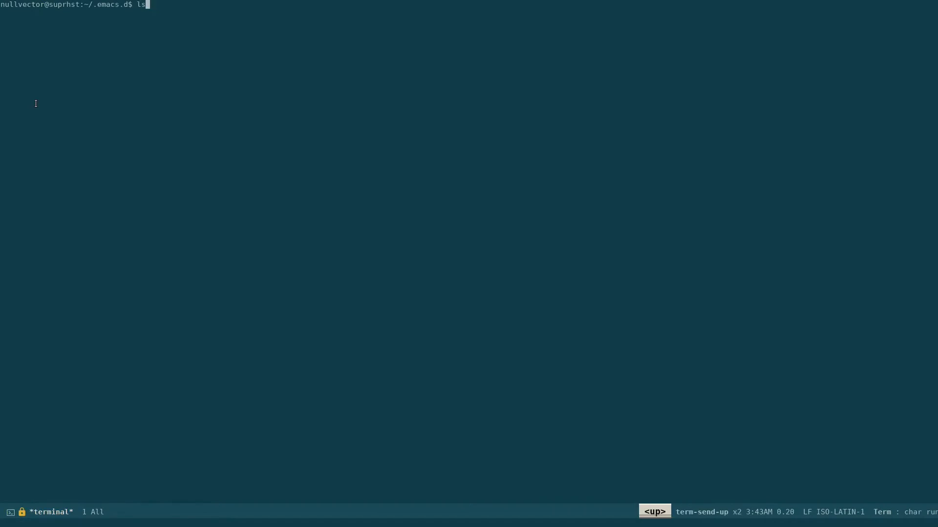
Step: Run picom -f & in the terminal buffer, then exit the shell
key("Return")
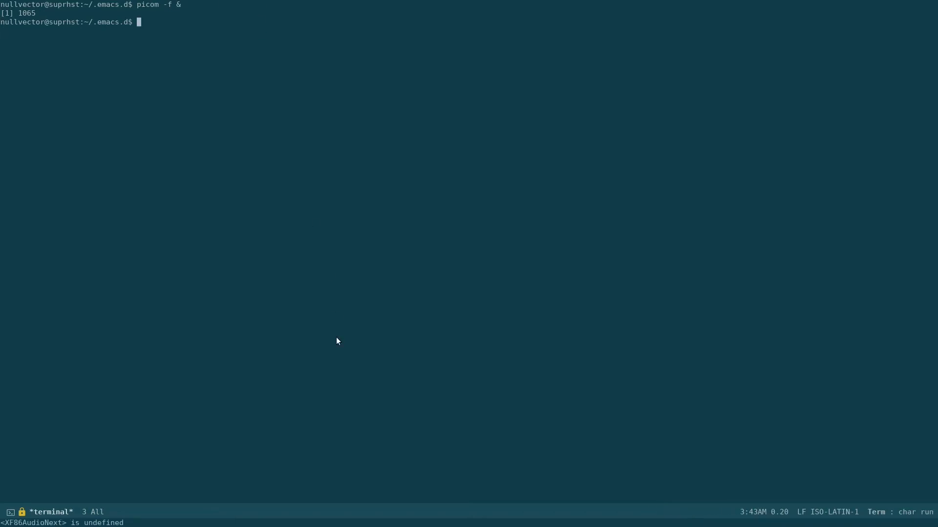
type("exit")
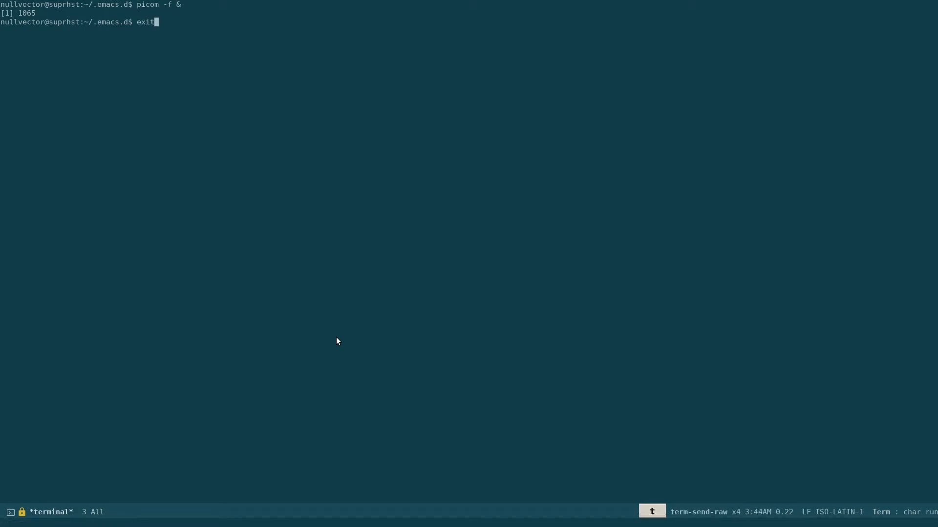
key("Return")
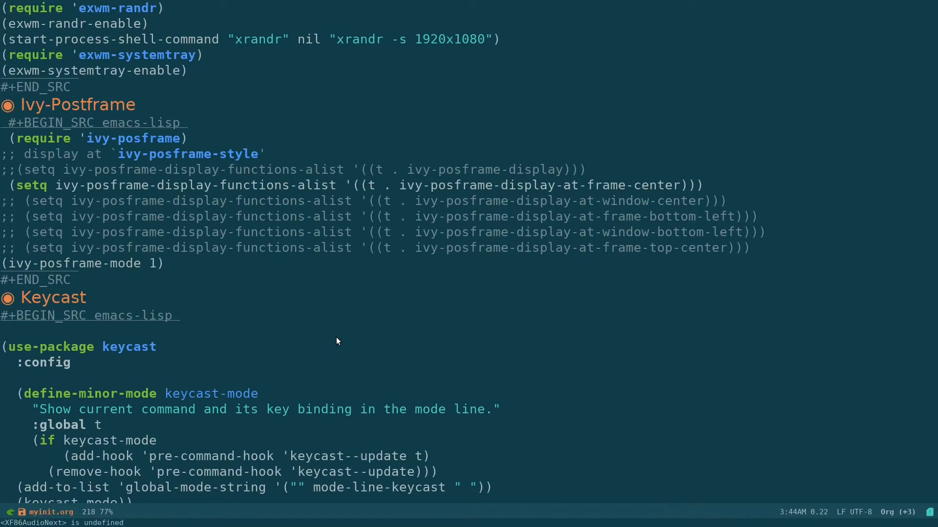
Step: Open ~/.emacs.d/init.el and scroll down to the Transparency section
key("C-x C-f")
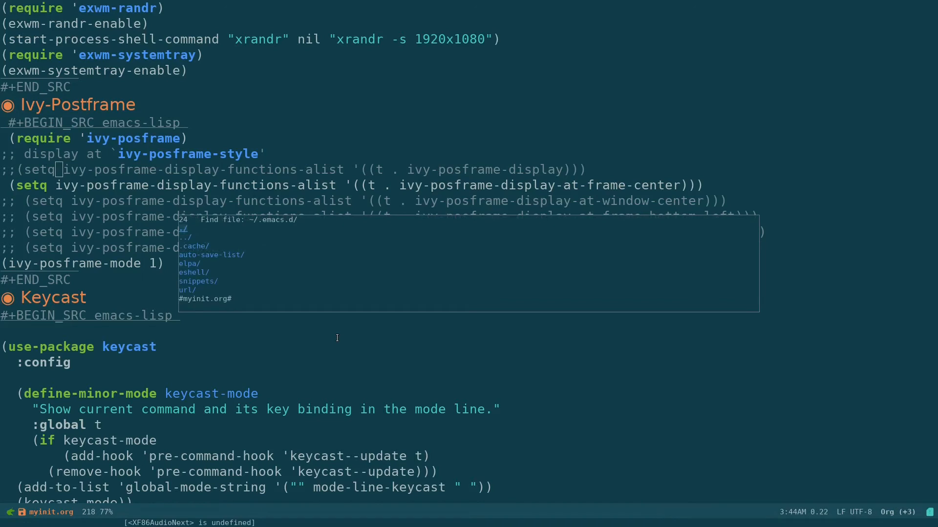
key("Tab")
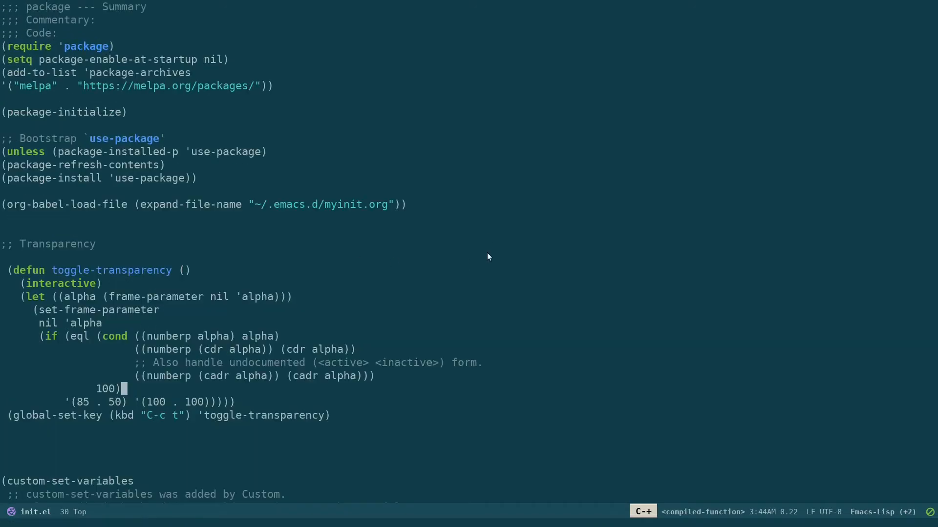
scroll("down", 3)
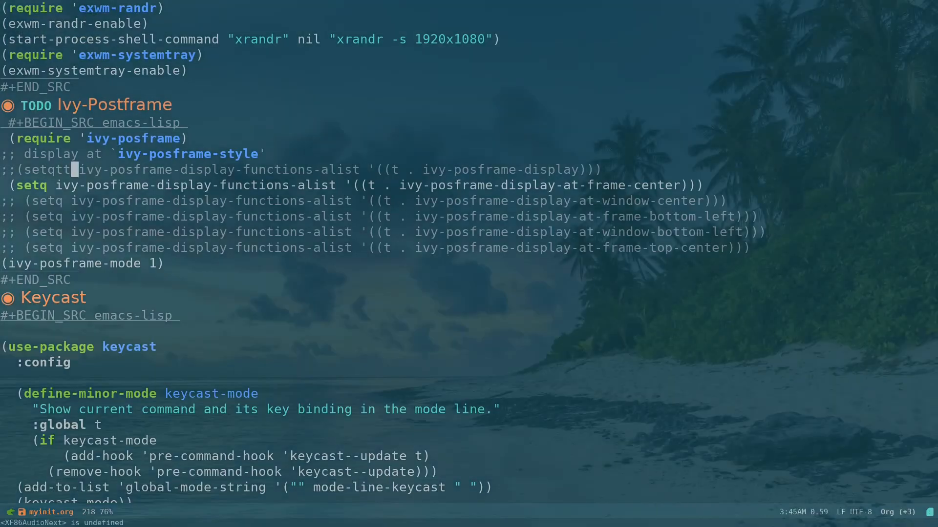
Step: Place point at the Ivy-Postframe block and bring up the find-file popup on ~/.emacs.d
left_click(184, 123)
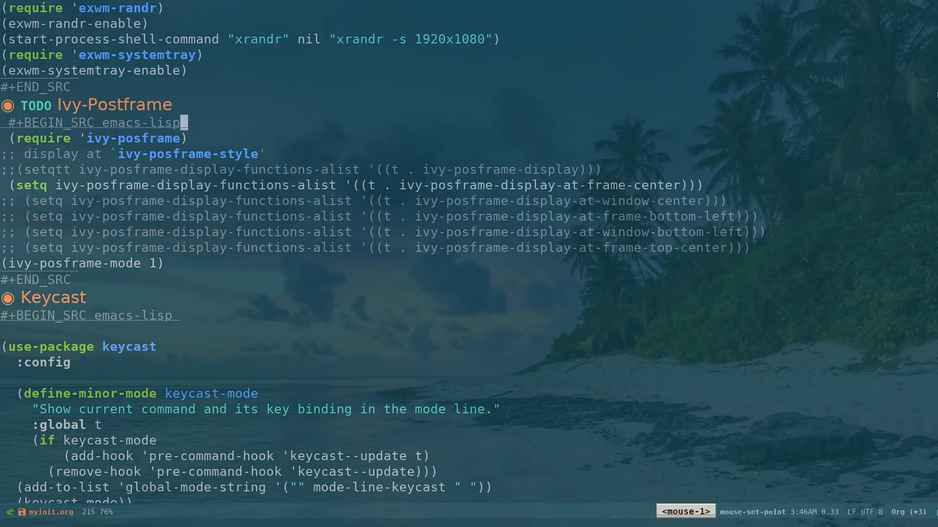
mouse_move(681, 399)
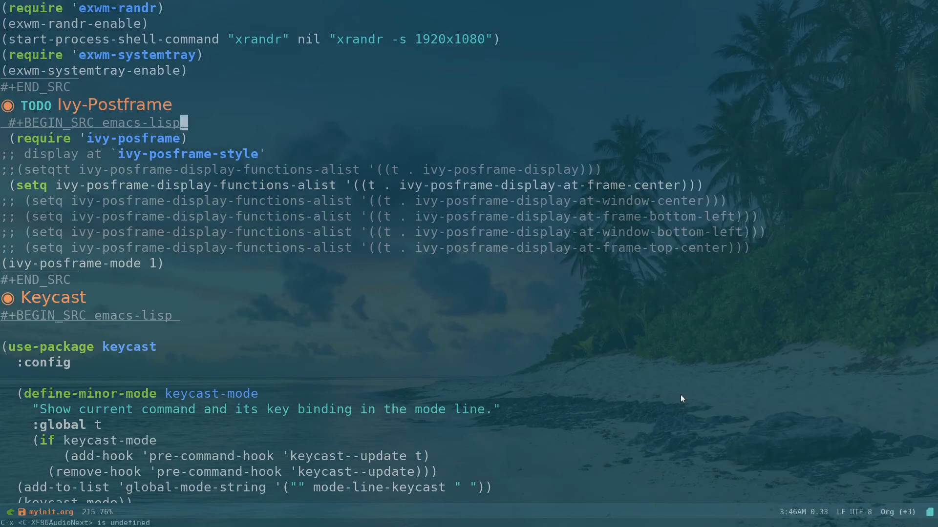
key("down")
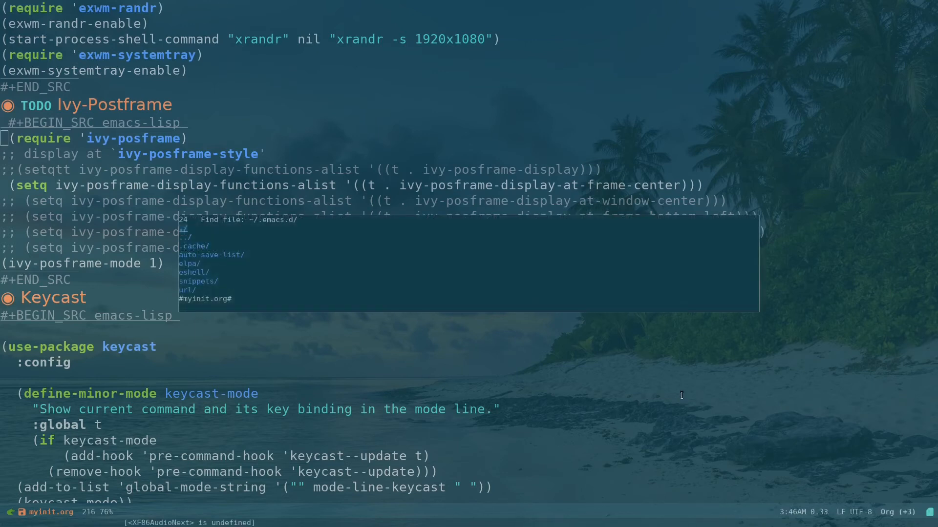
Step: Open init.el and put point inside the toggle-transparency definition
type("ini")
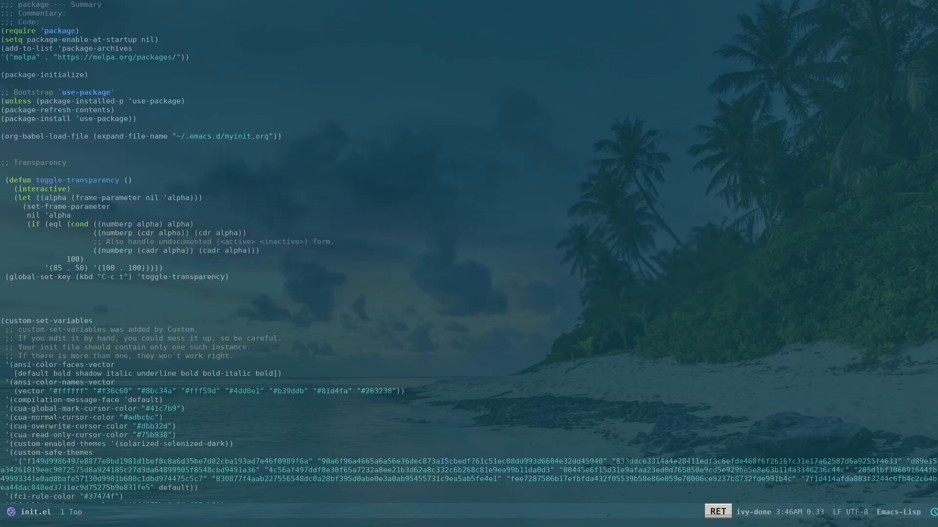
key("down")
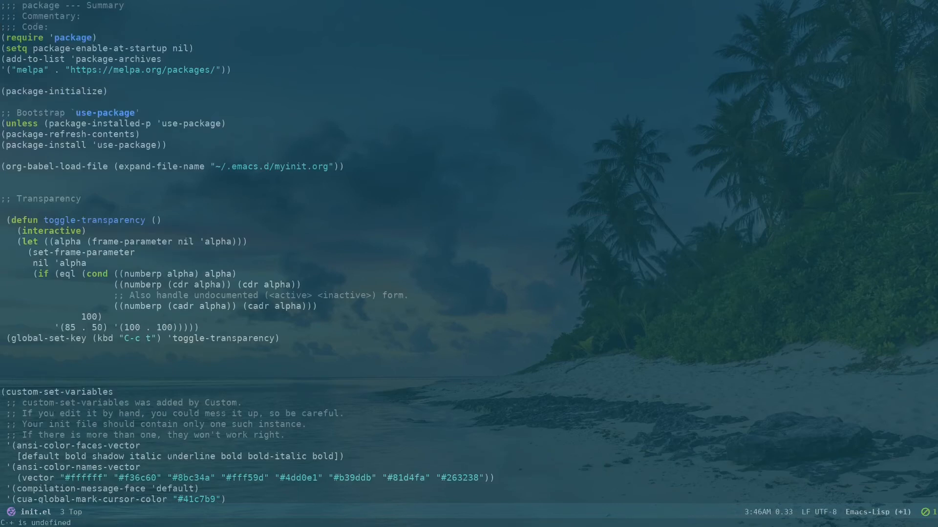
mouse_move(411, 379)
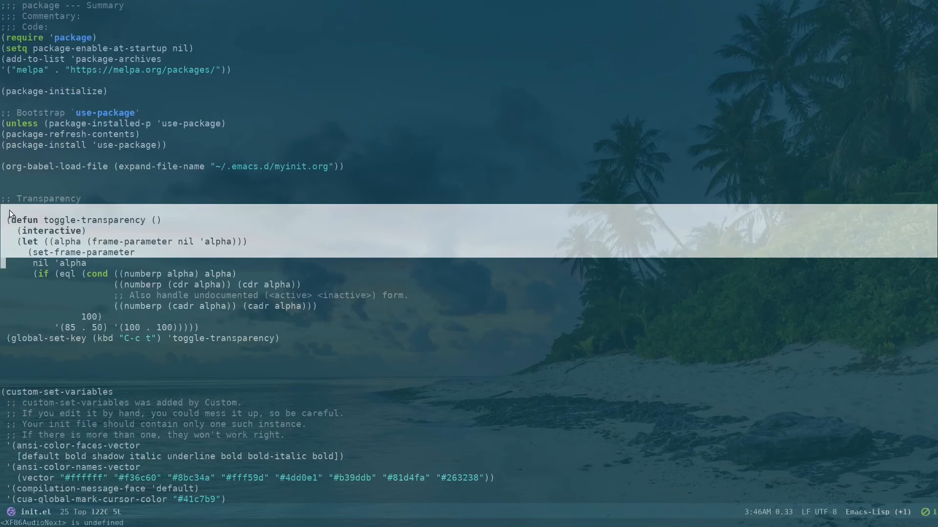
left_click(60, 220)
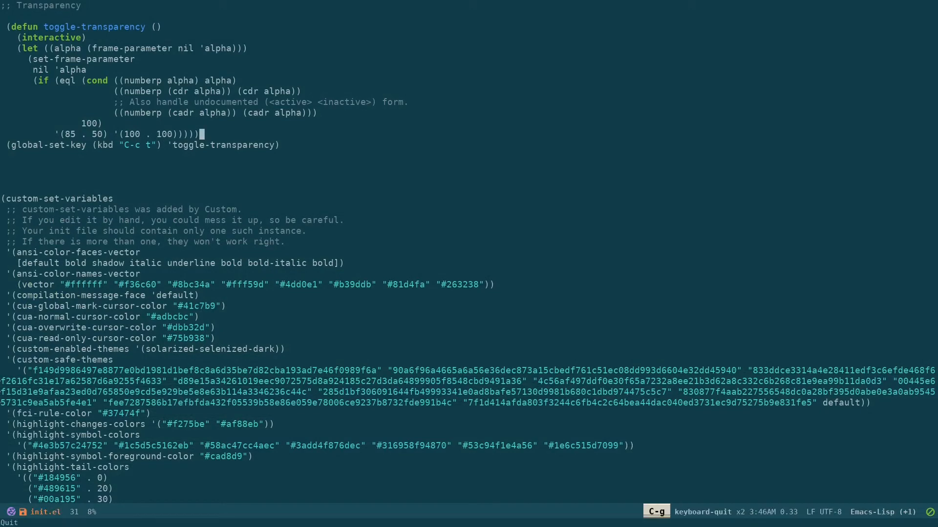
Step: Toggle frame transparency with C-c t, then kill the current buffer
key("C-c t")
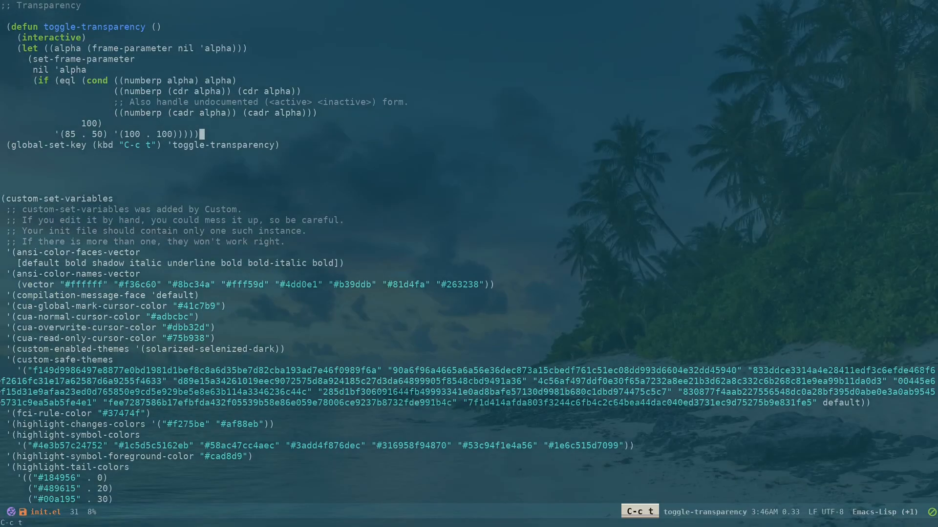
key("XF86AudioNext")
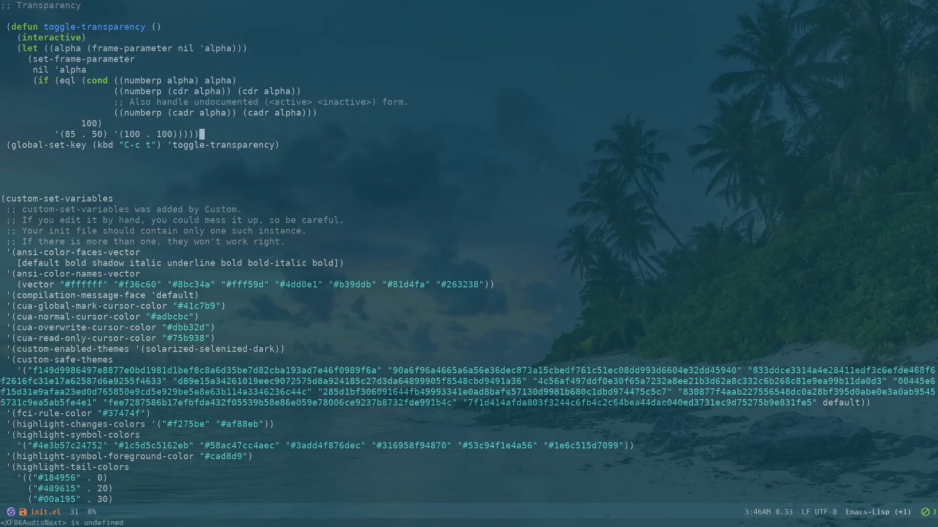
mouse_move(456, 299)
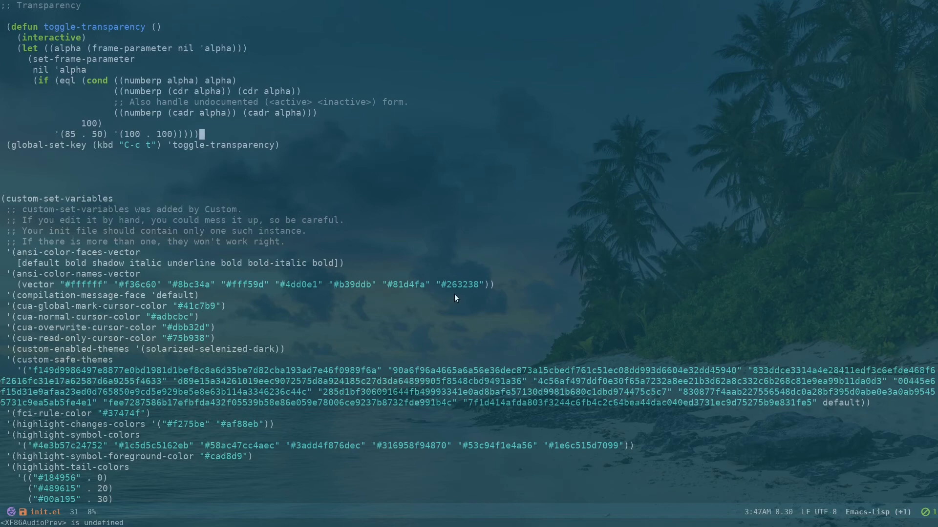
key("C-x k")
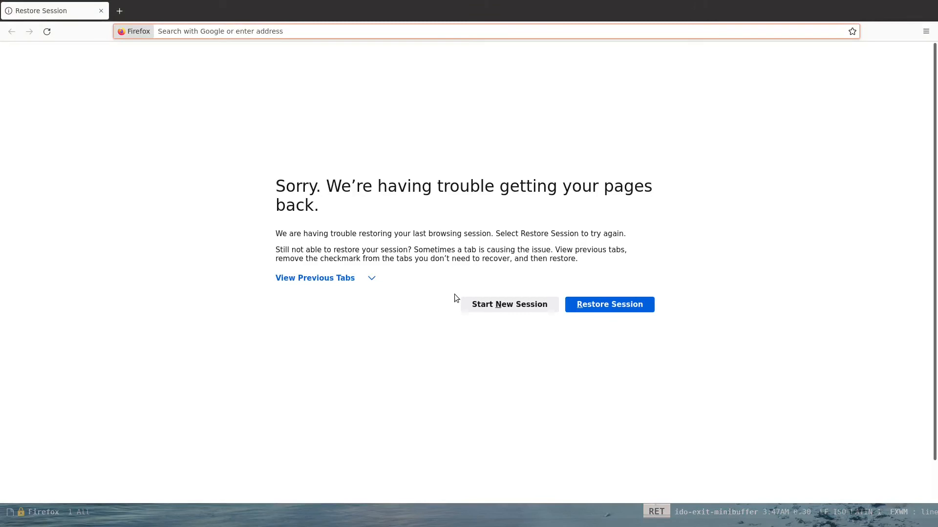
Step: Kill the Firefox buffer to return to the translucent myinit.org config
key("C-x k")
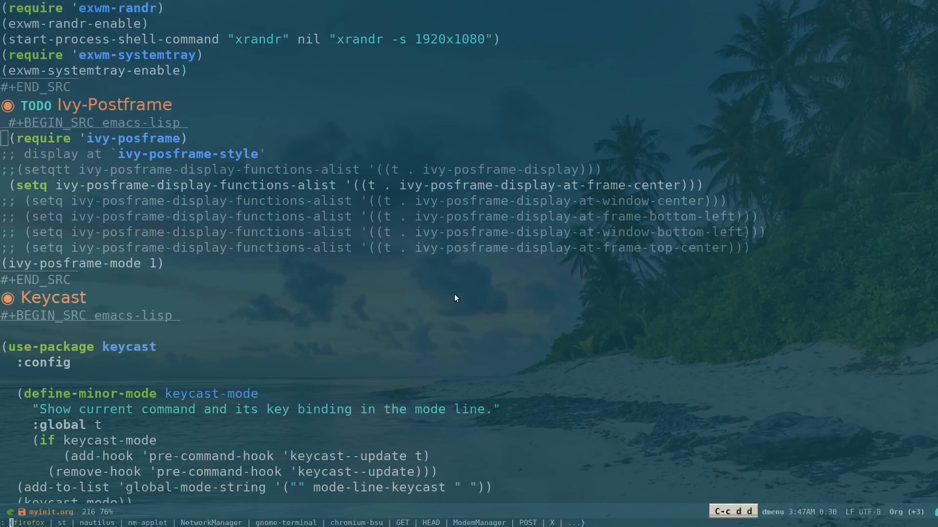
Step: Launch Nautilus from dmenu, close its window, and confirm killing the *nautilus* process
key("Right")
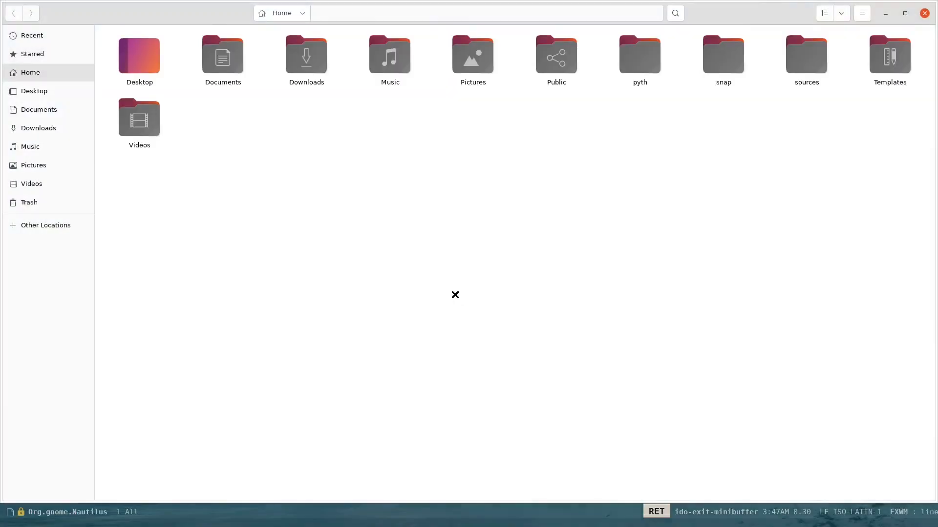
mouse_move(631, 258)
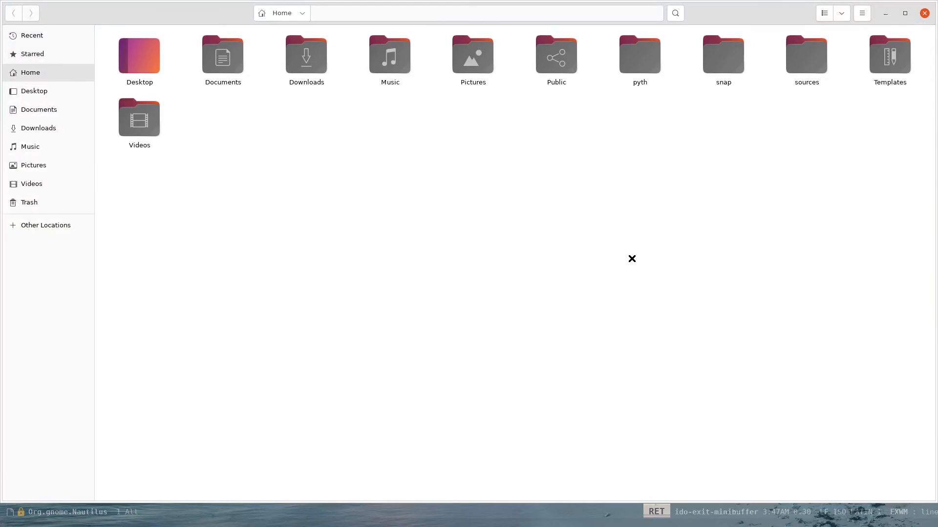
left_click(924, 12)
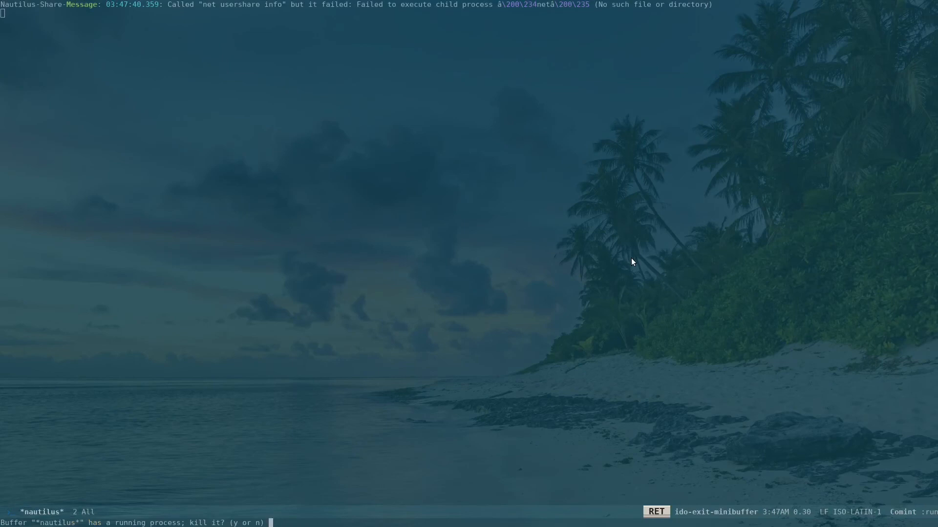
key("y")
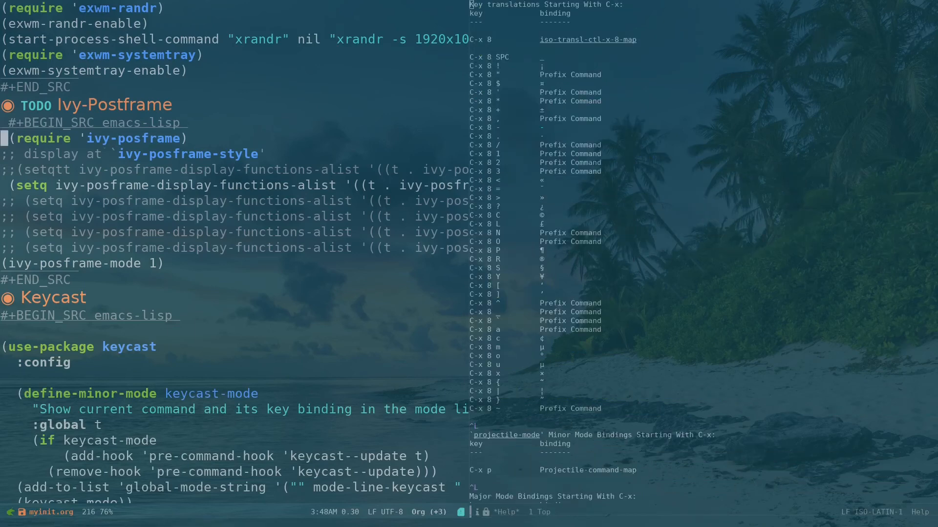
Step: Collapse to a single window, leaving the Emacs dashboard displayed
key("C-x 1")
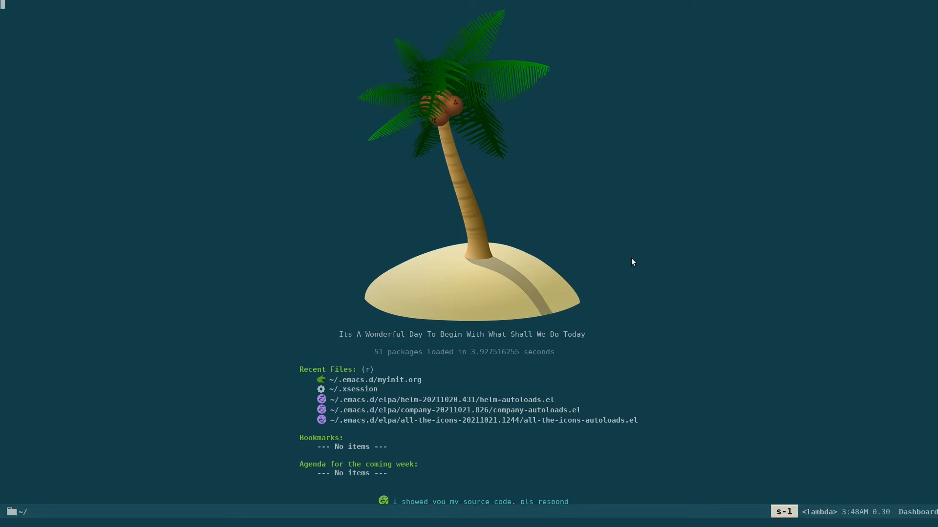
mouse_move(632, 259)
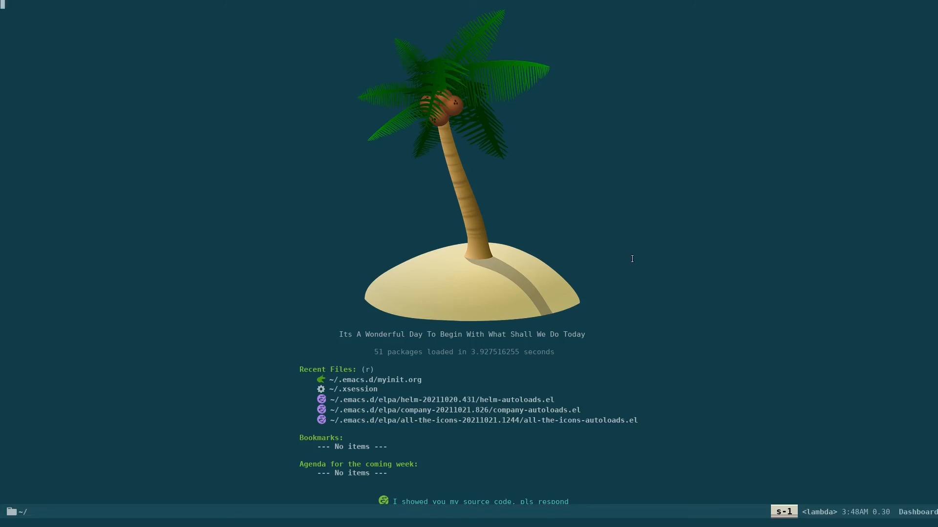
mouse_move(632, 262)
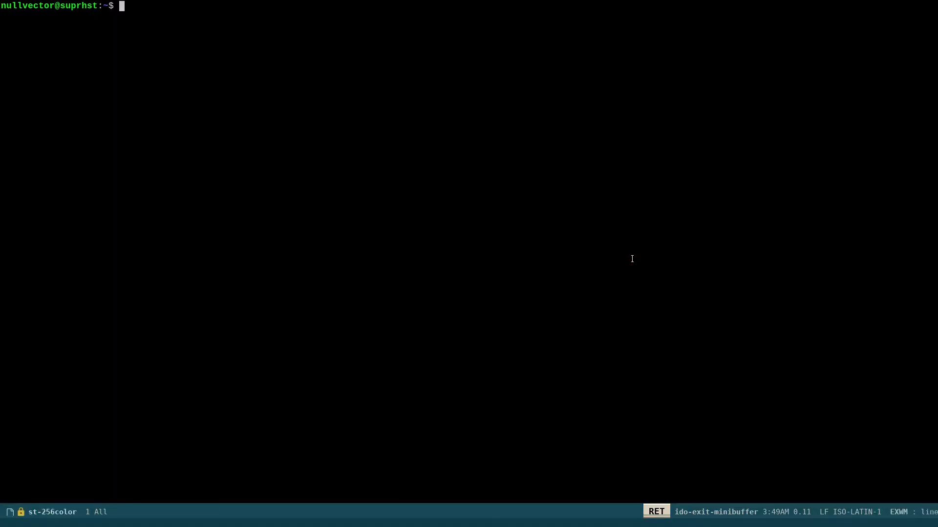
Step: Run `ping something.com` in st, then clear the recalled command from the prompt
type("pi")
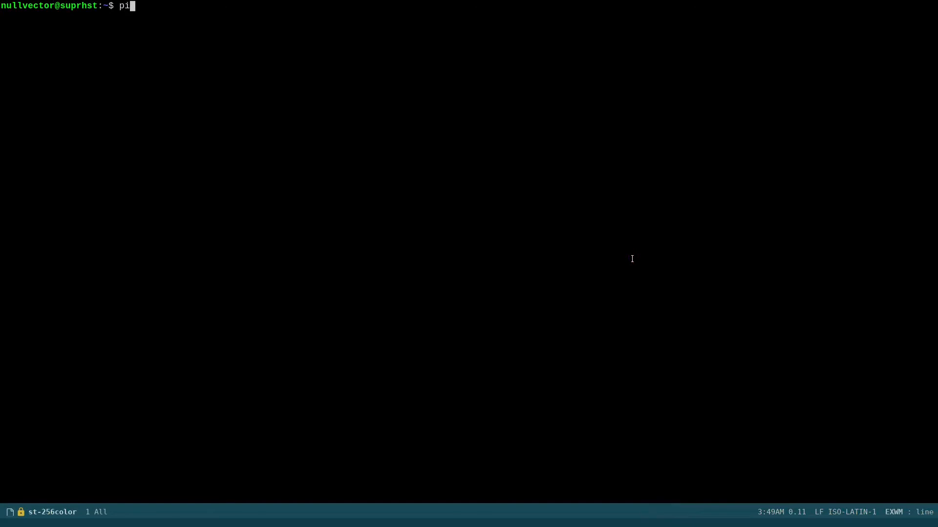
type("ng")
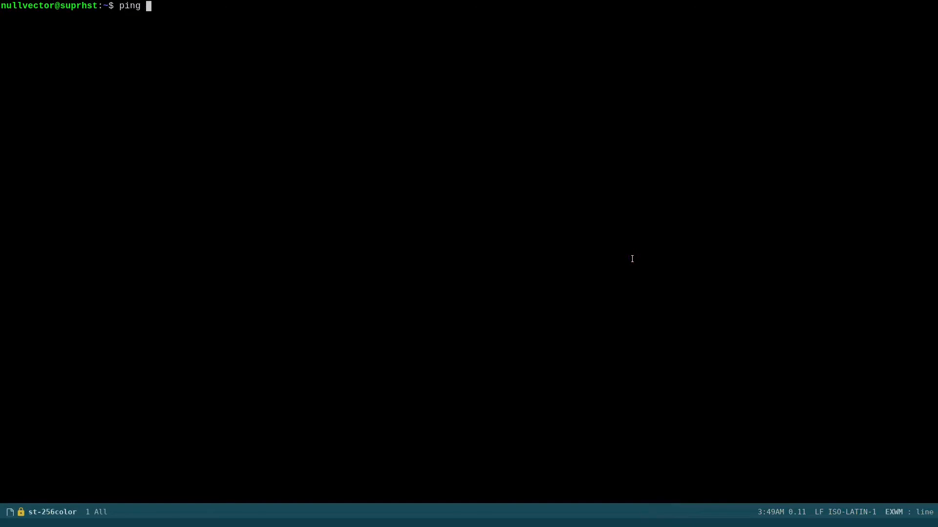
type("some")
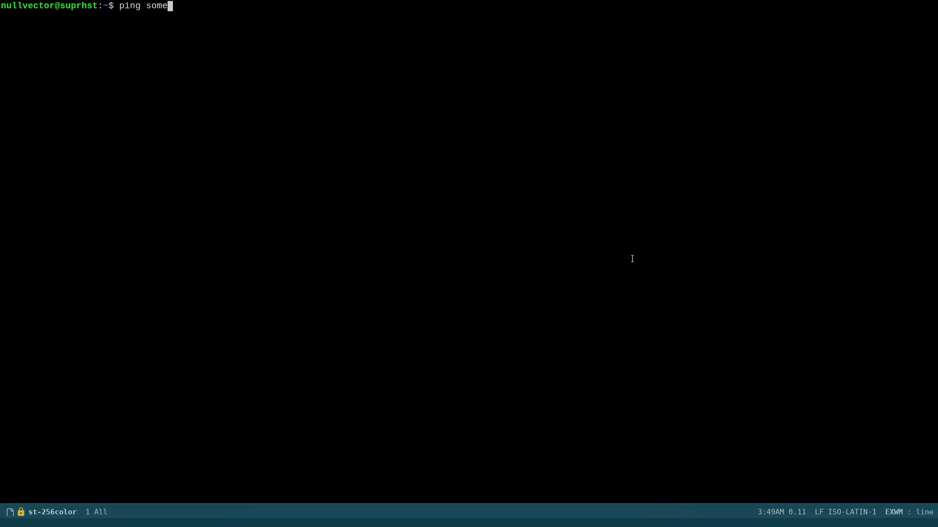
type("thing.")
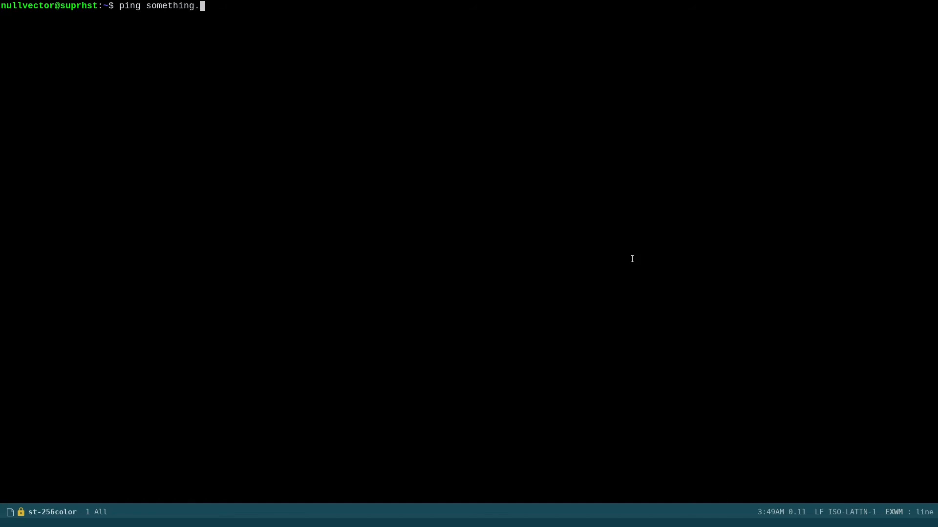
key("Return")
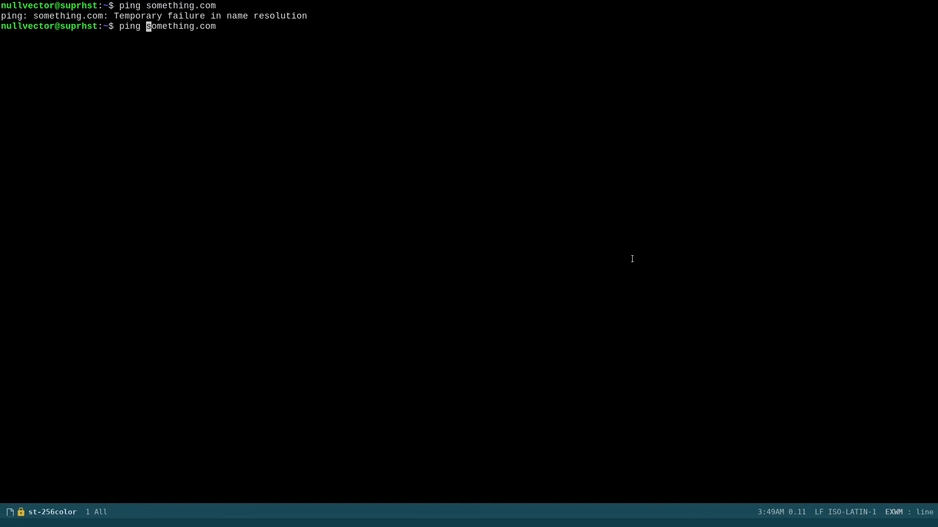
key("End")
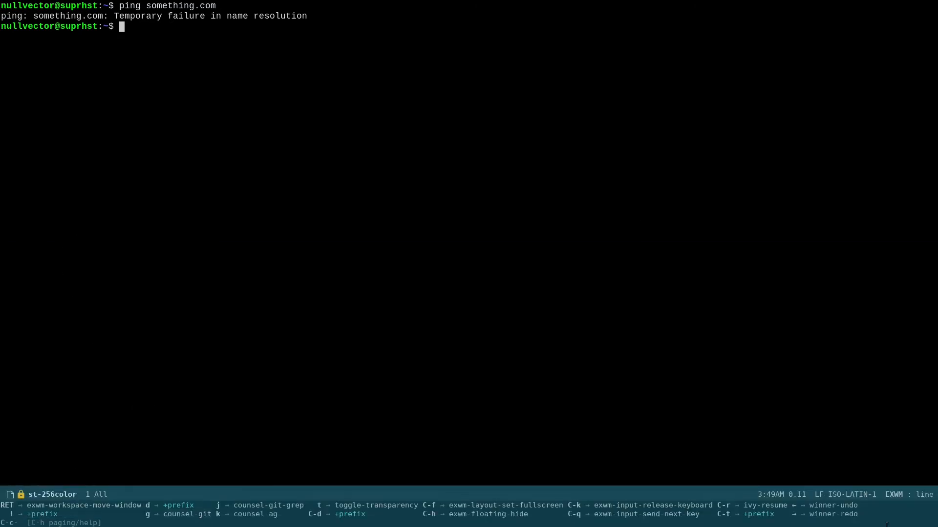
mouse_move(556, 276)
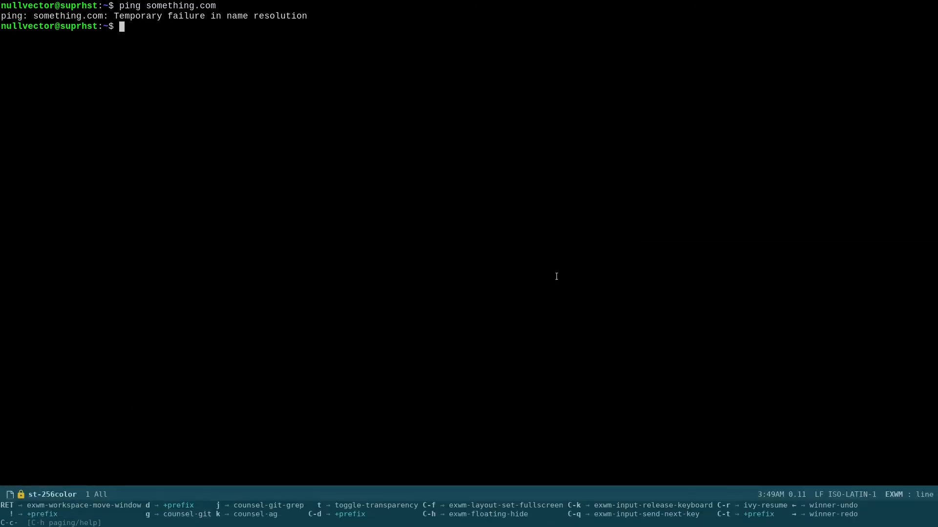
mouse_move(546, 246)
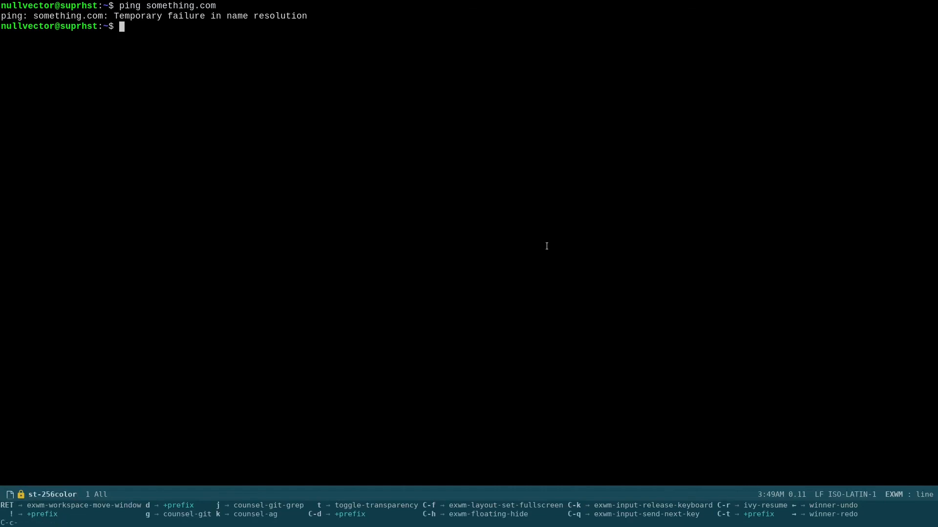